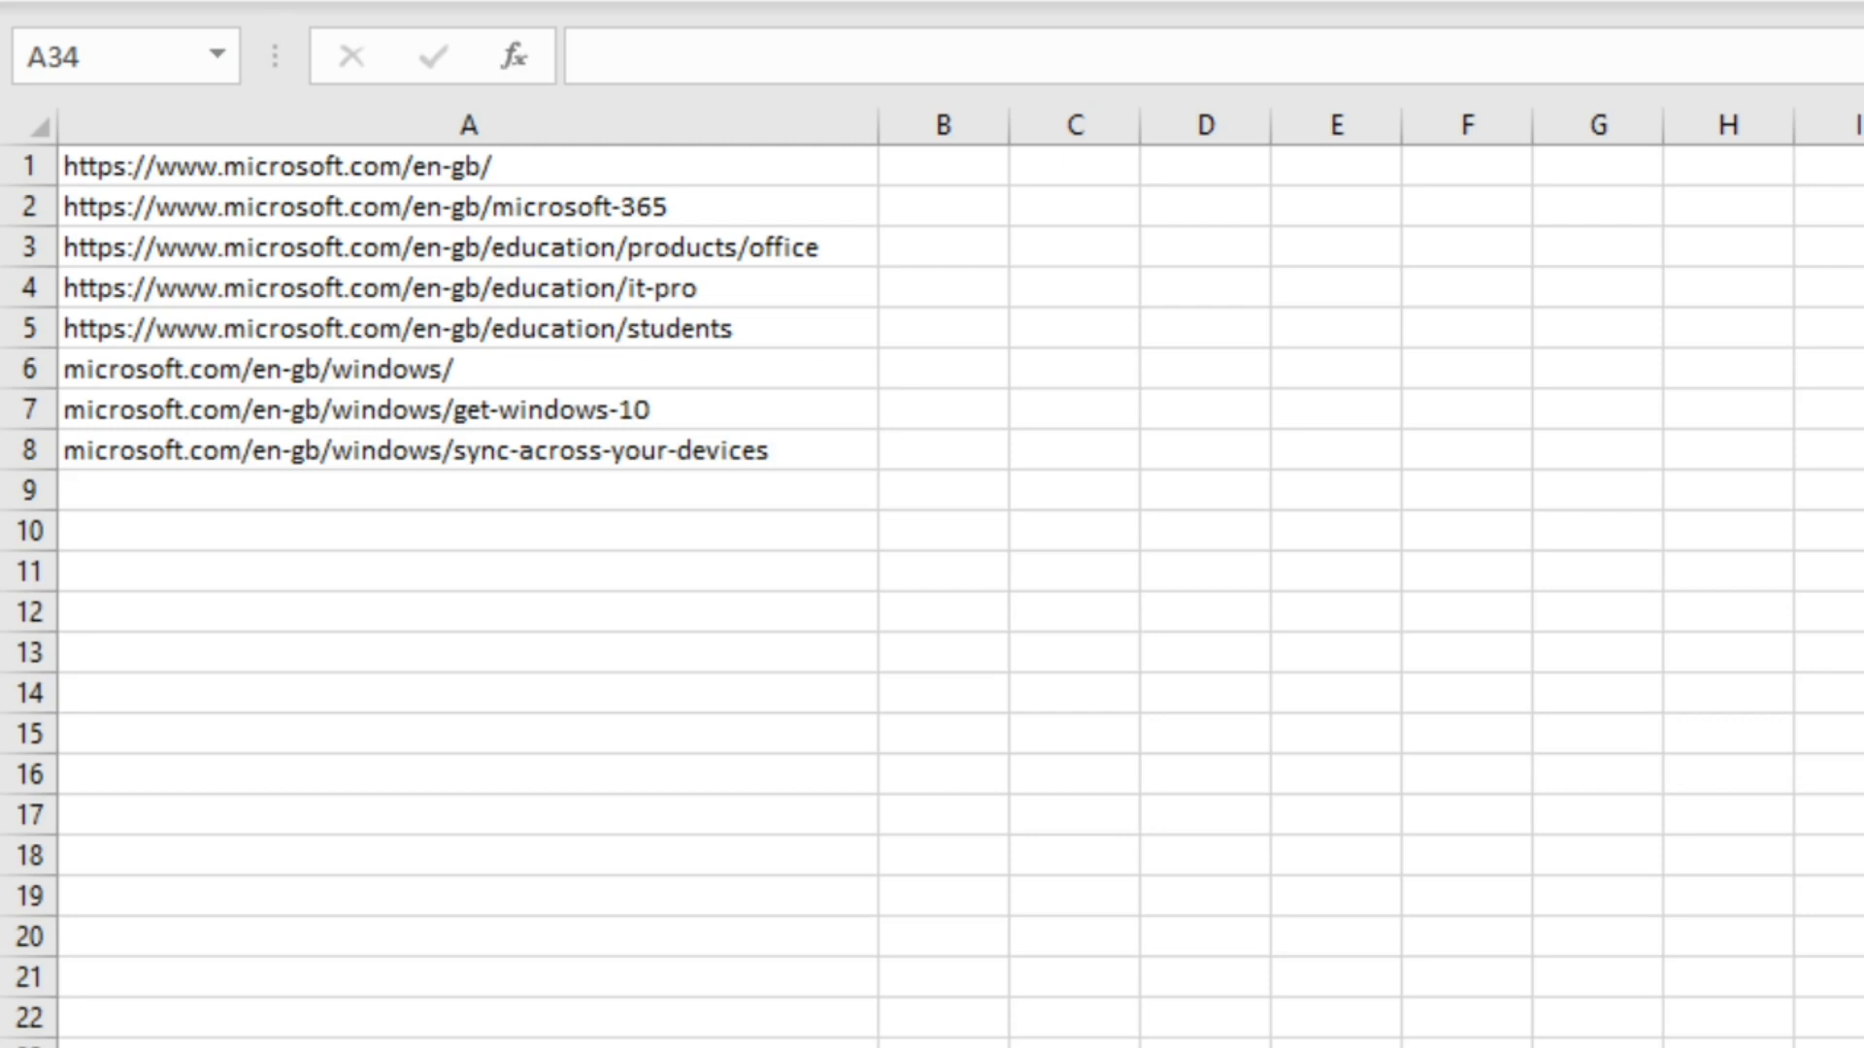
Start a =HYPERLINK( formula in B1 using the URL in A1 as its link location.
click(940, 167)
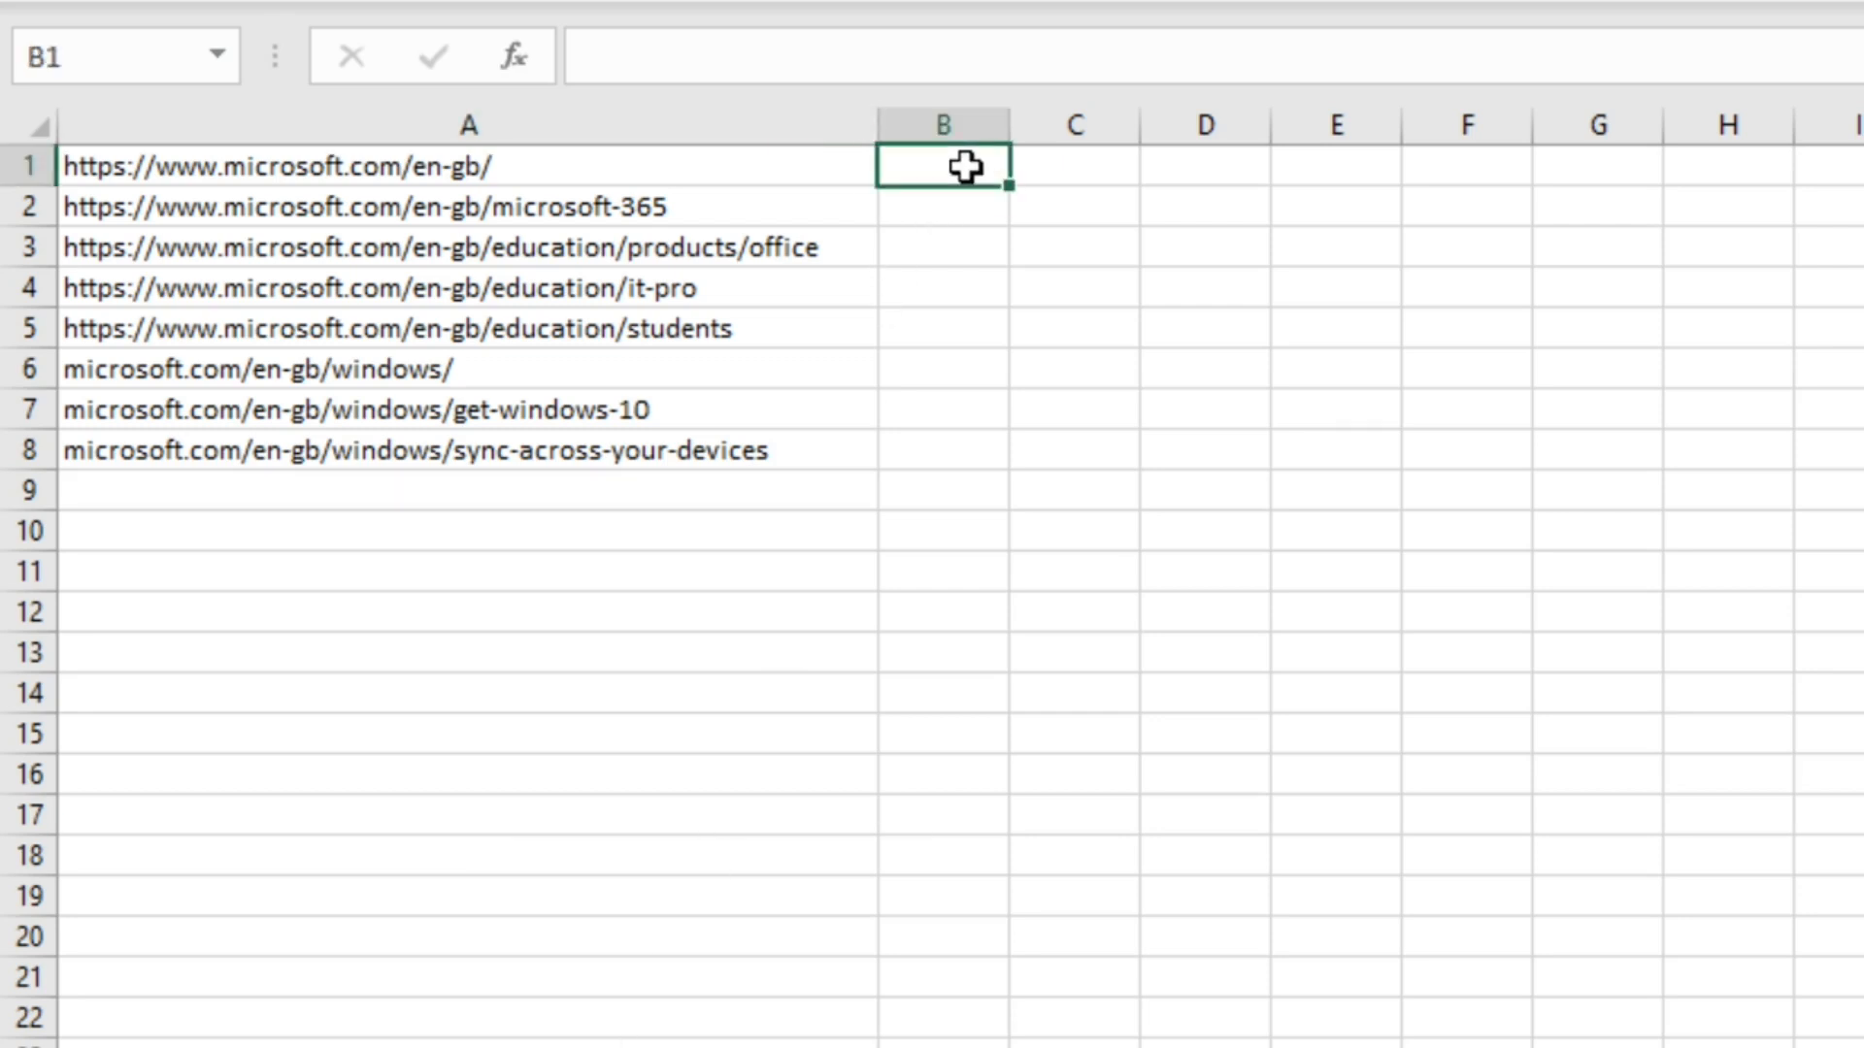
text(=HYPER)
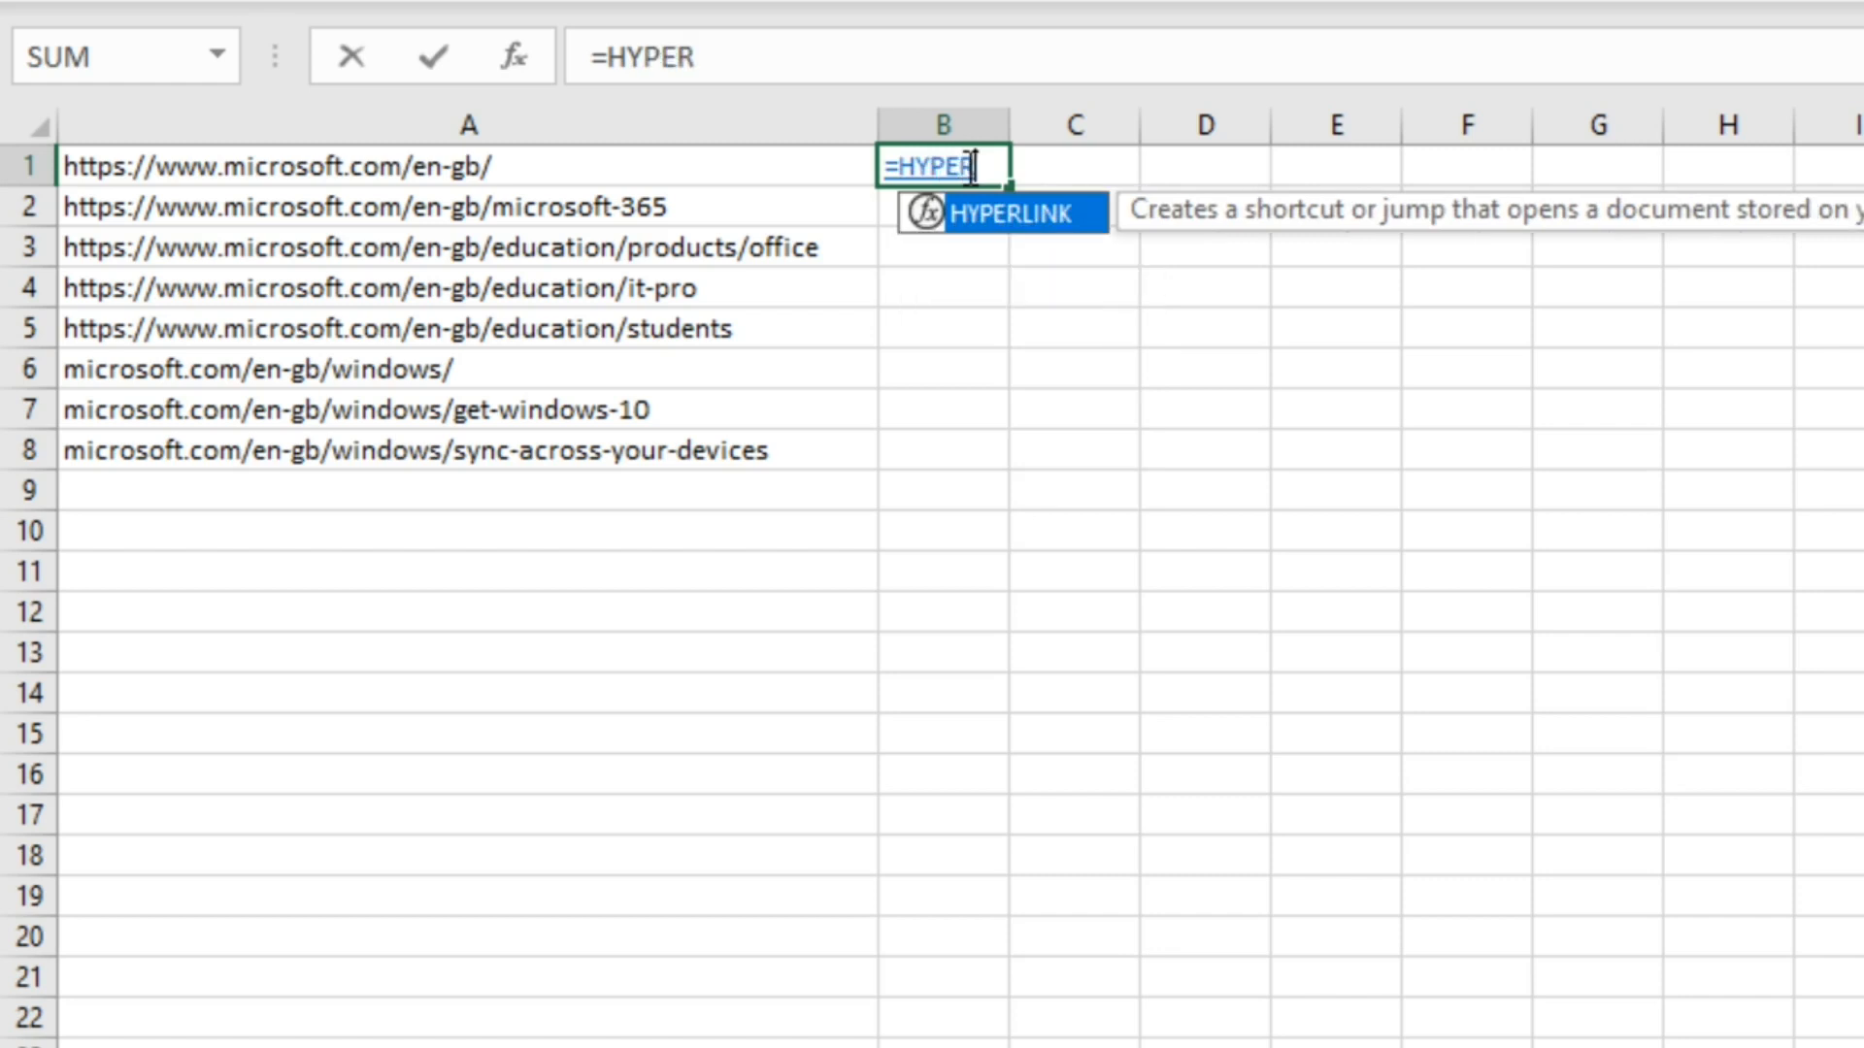
text(LINK()
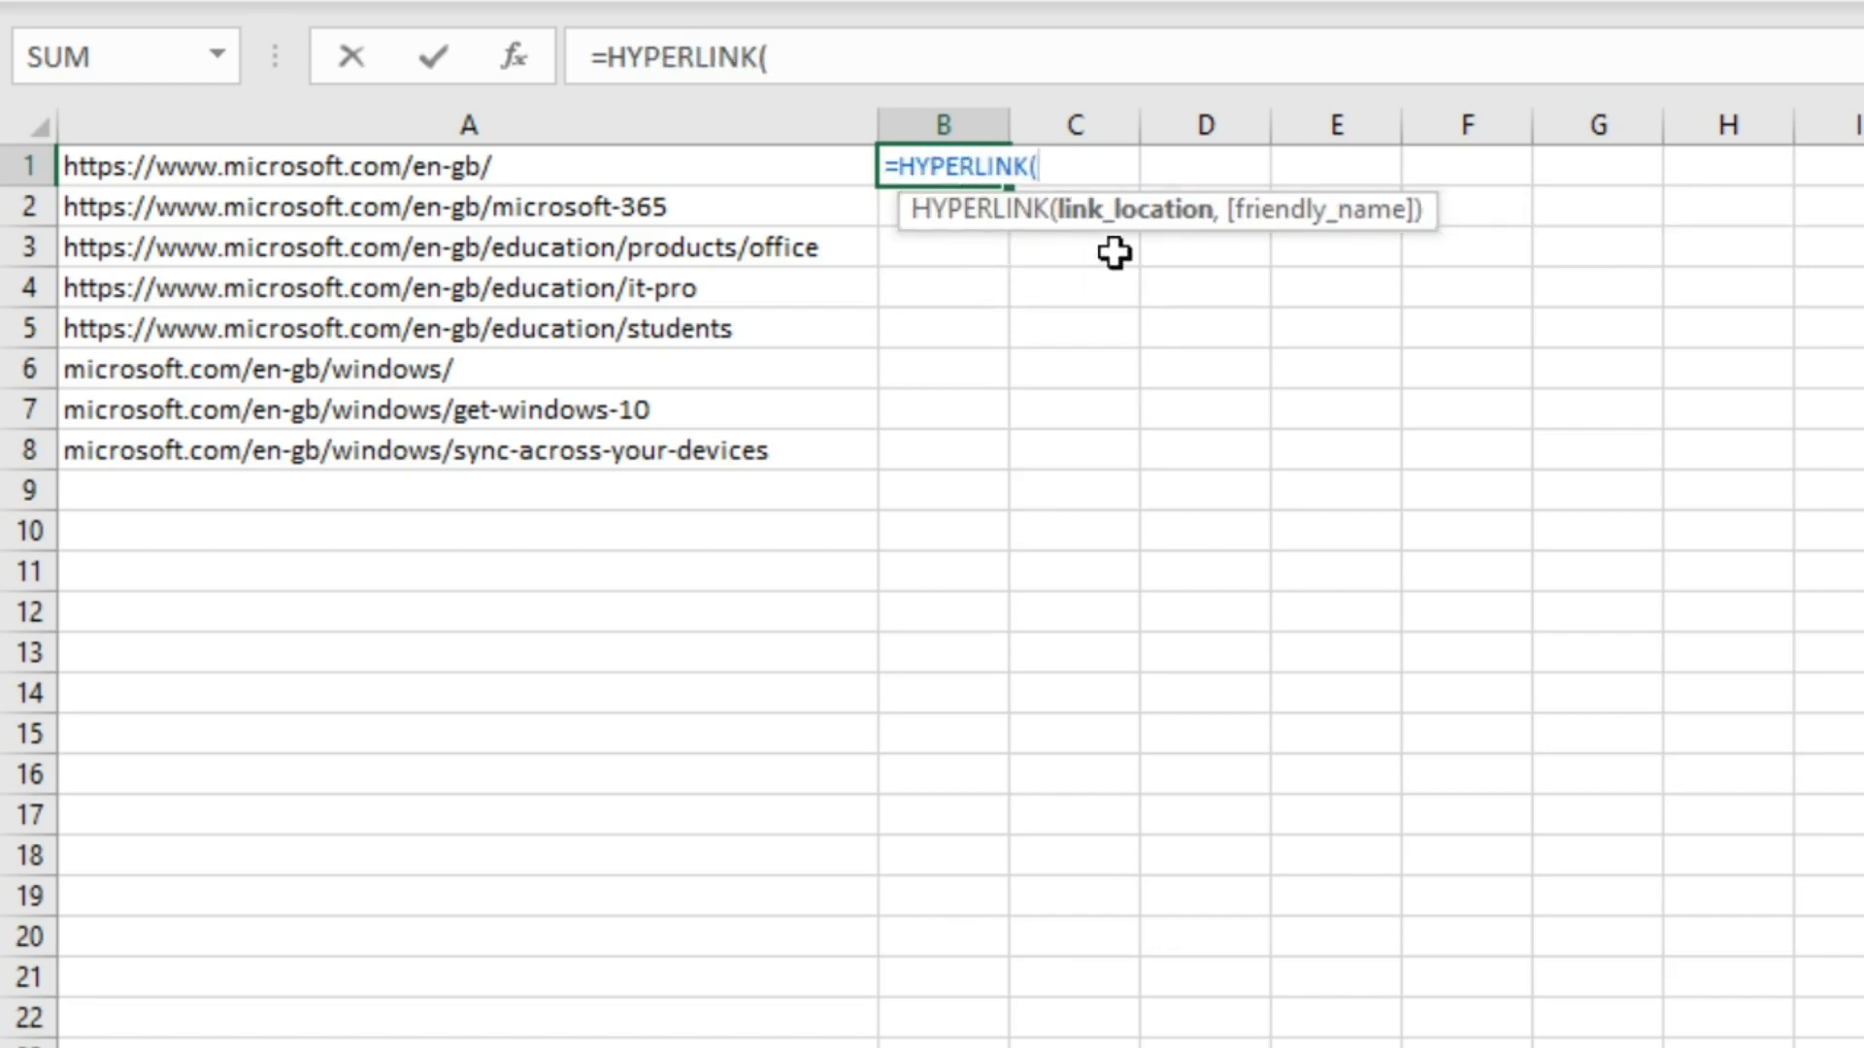
mouse_move(1167, 252)
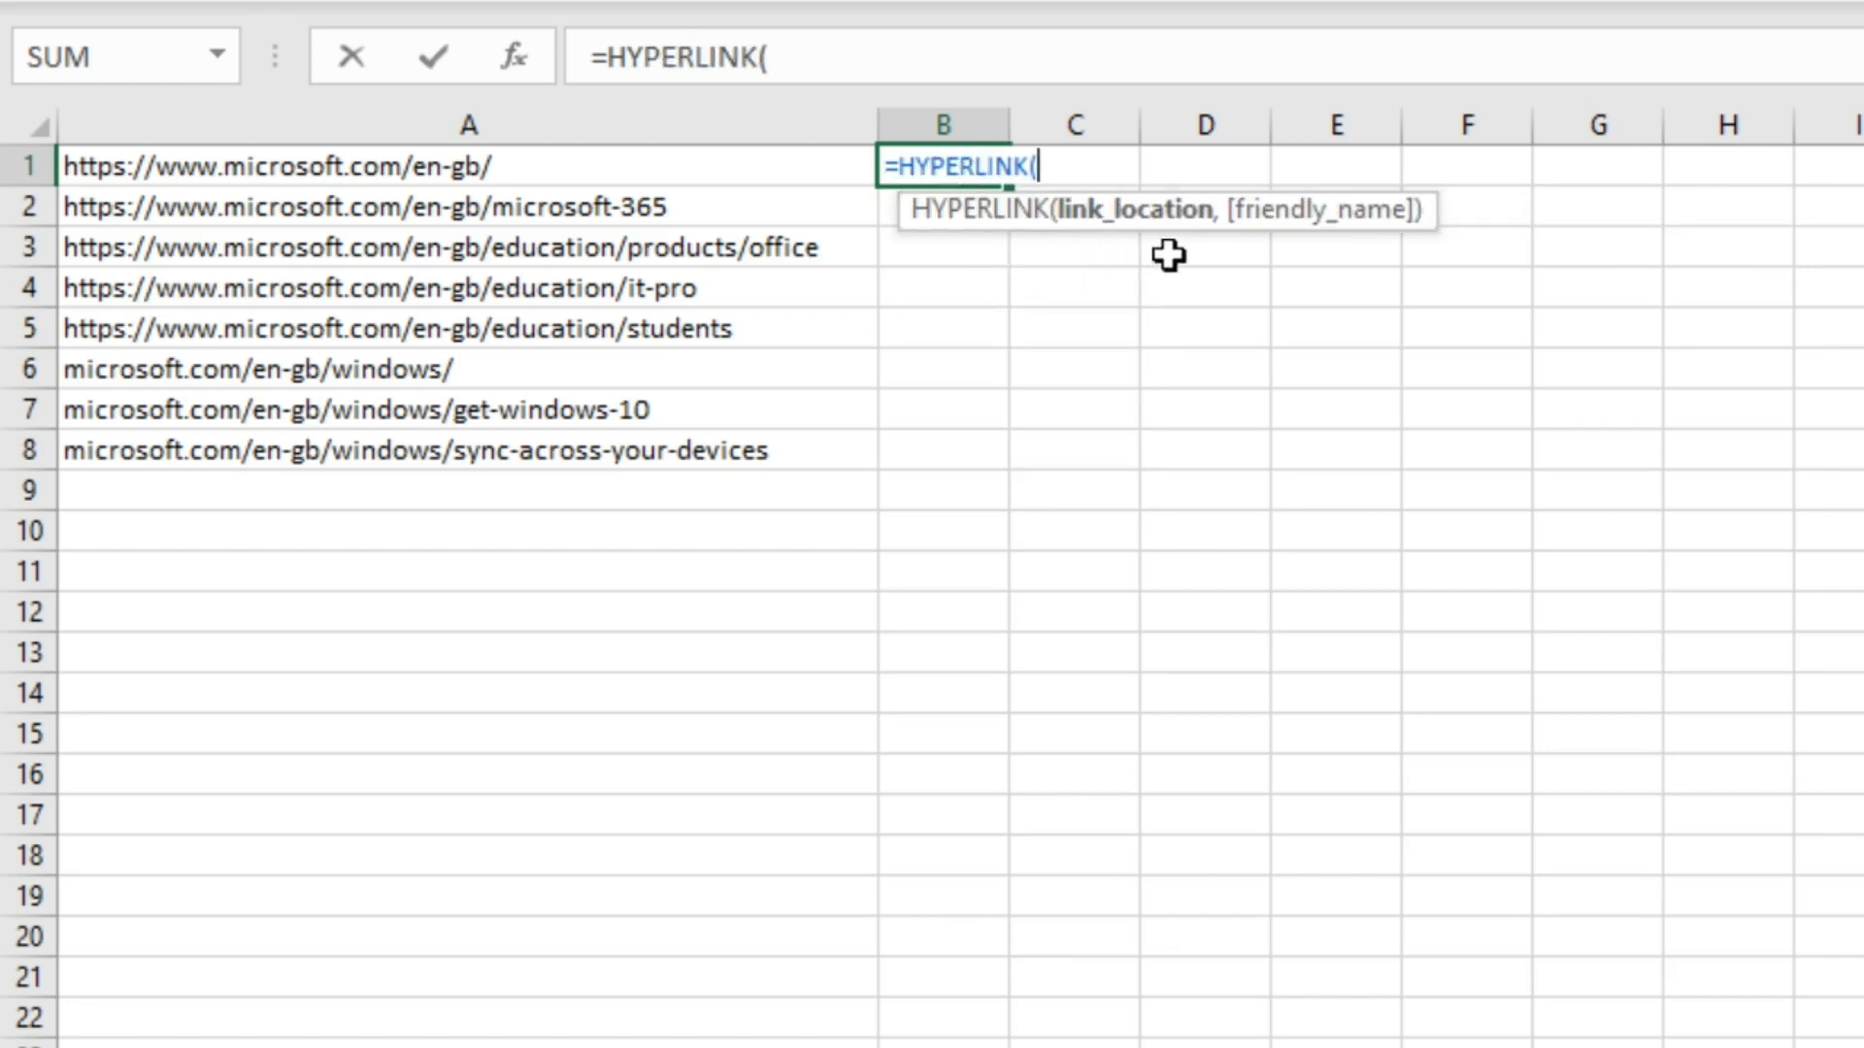
click(468, 165)
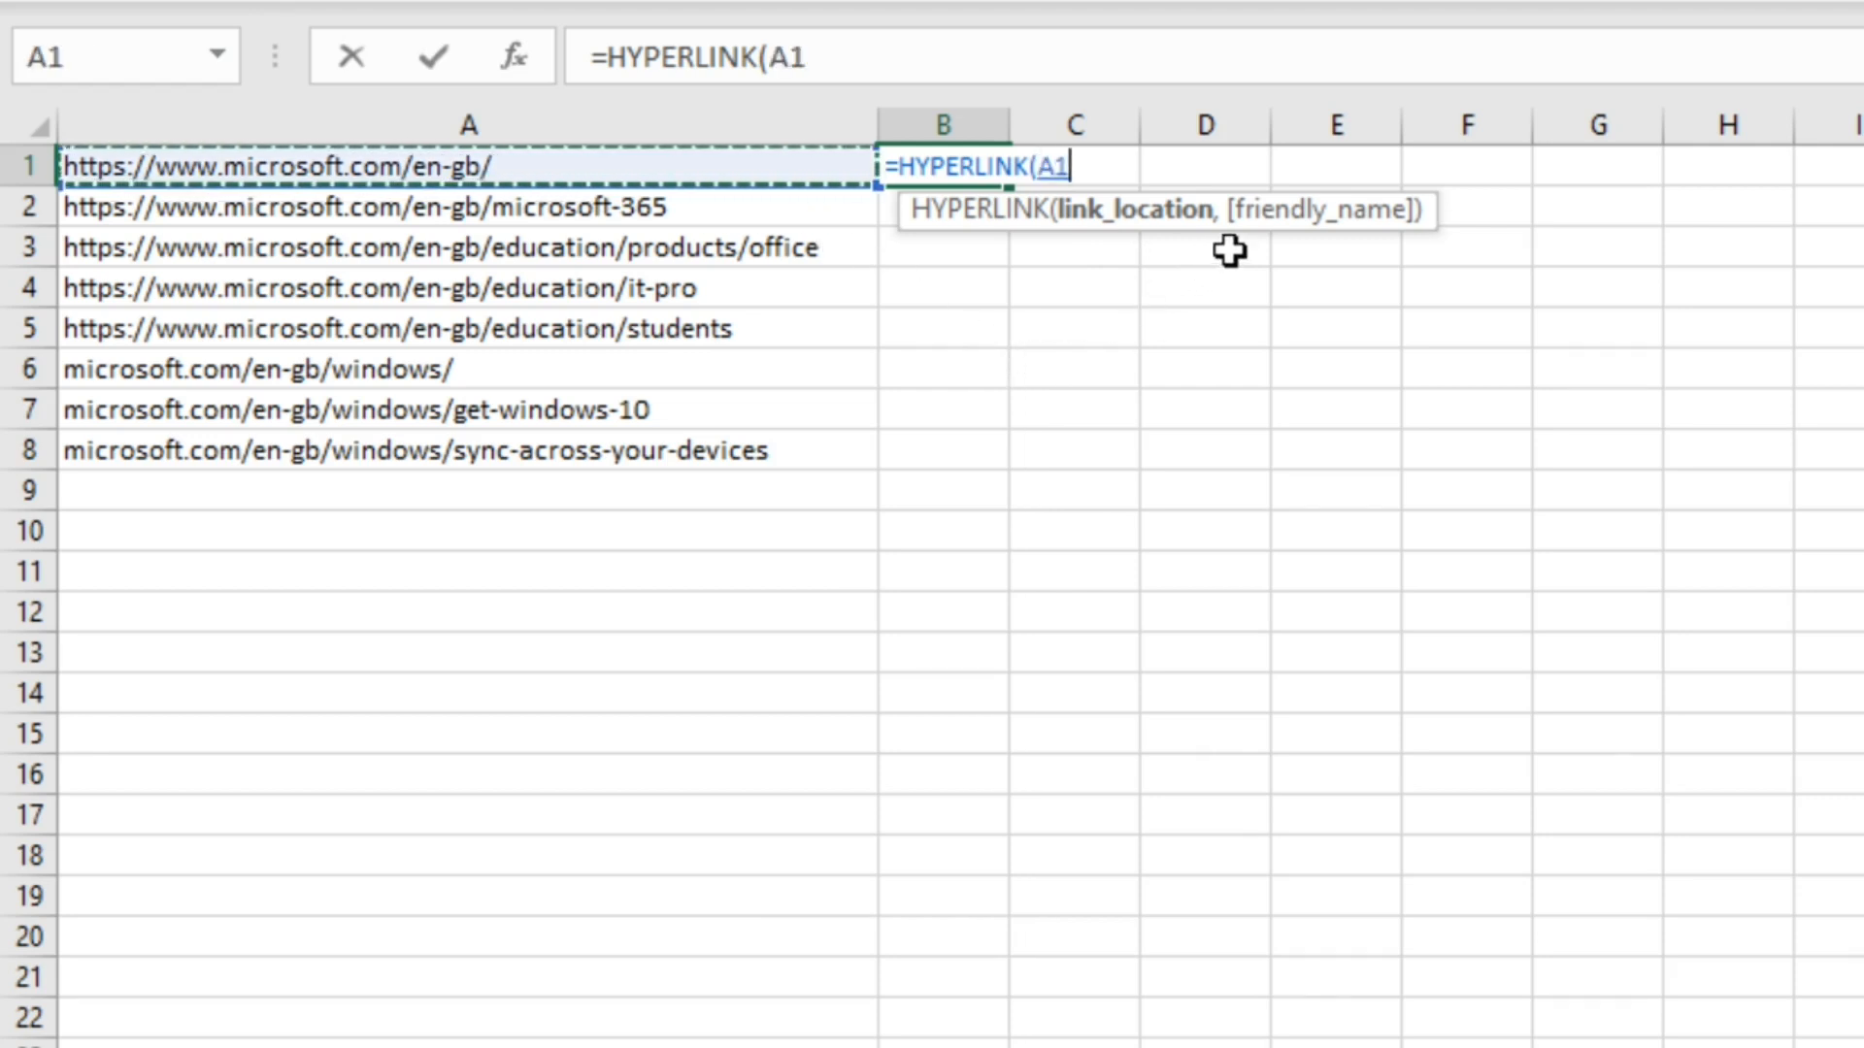
mouse_move(1399, 256)
text())
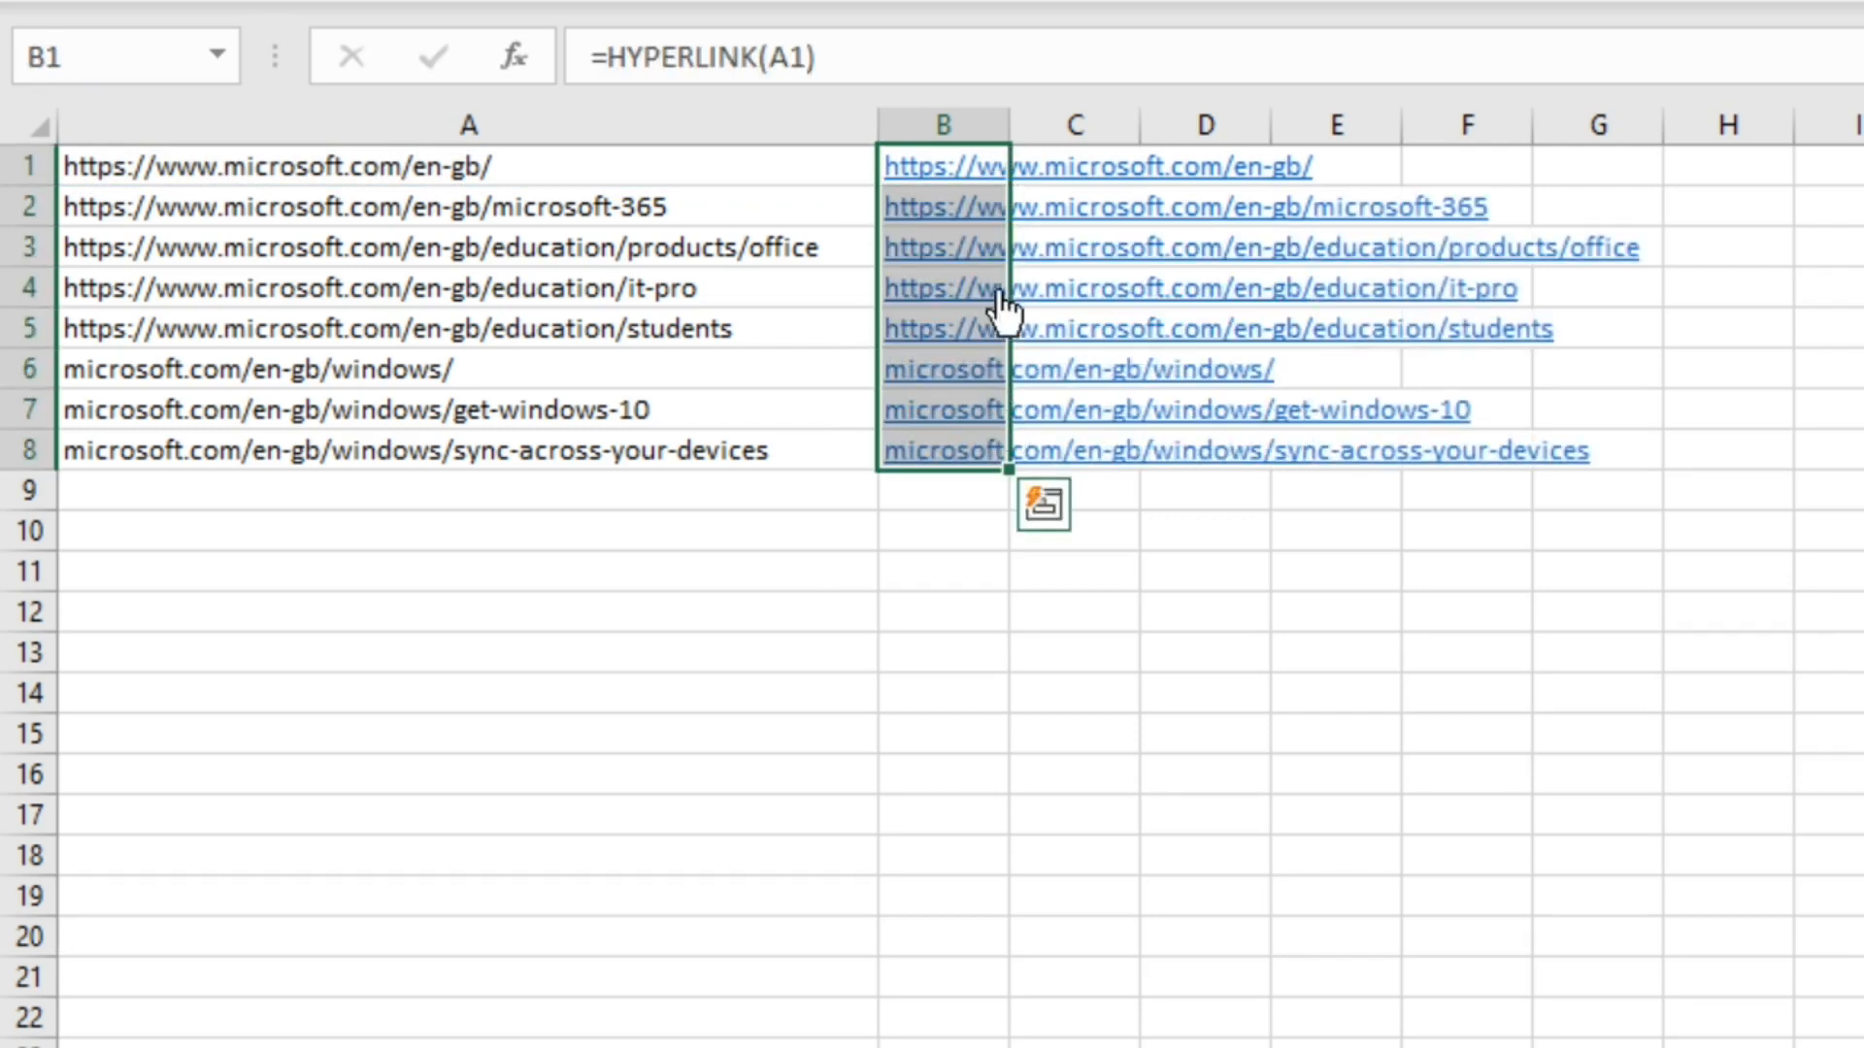
mouse_move(973, 231)
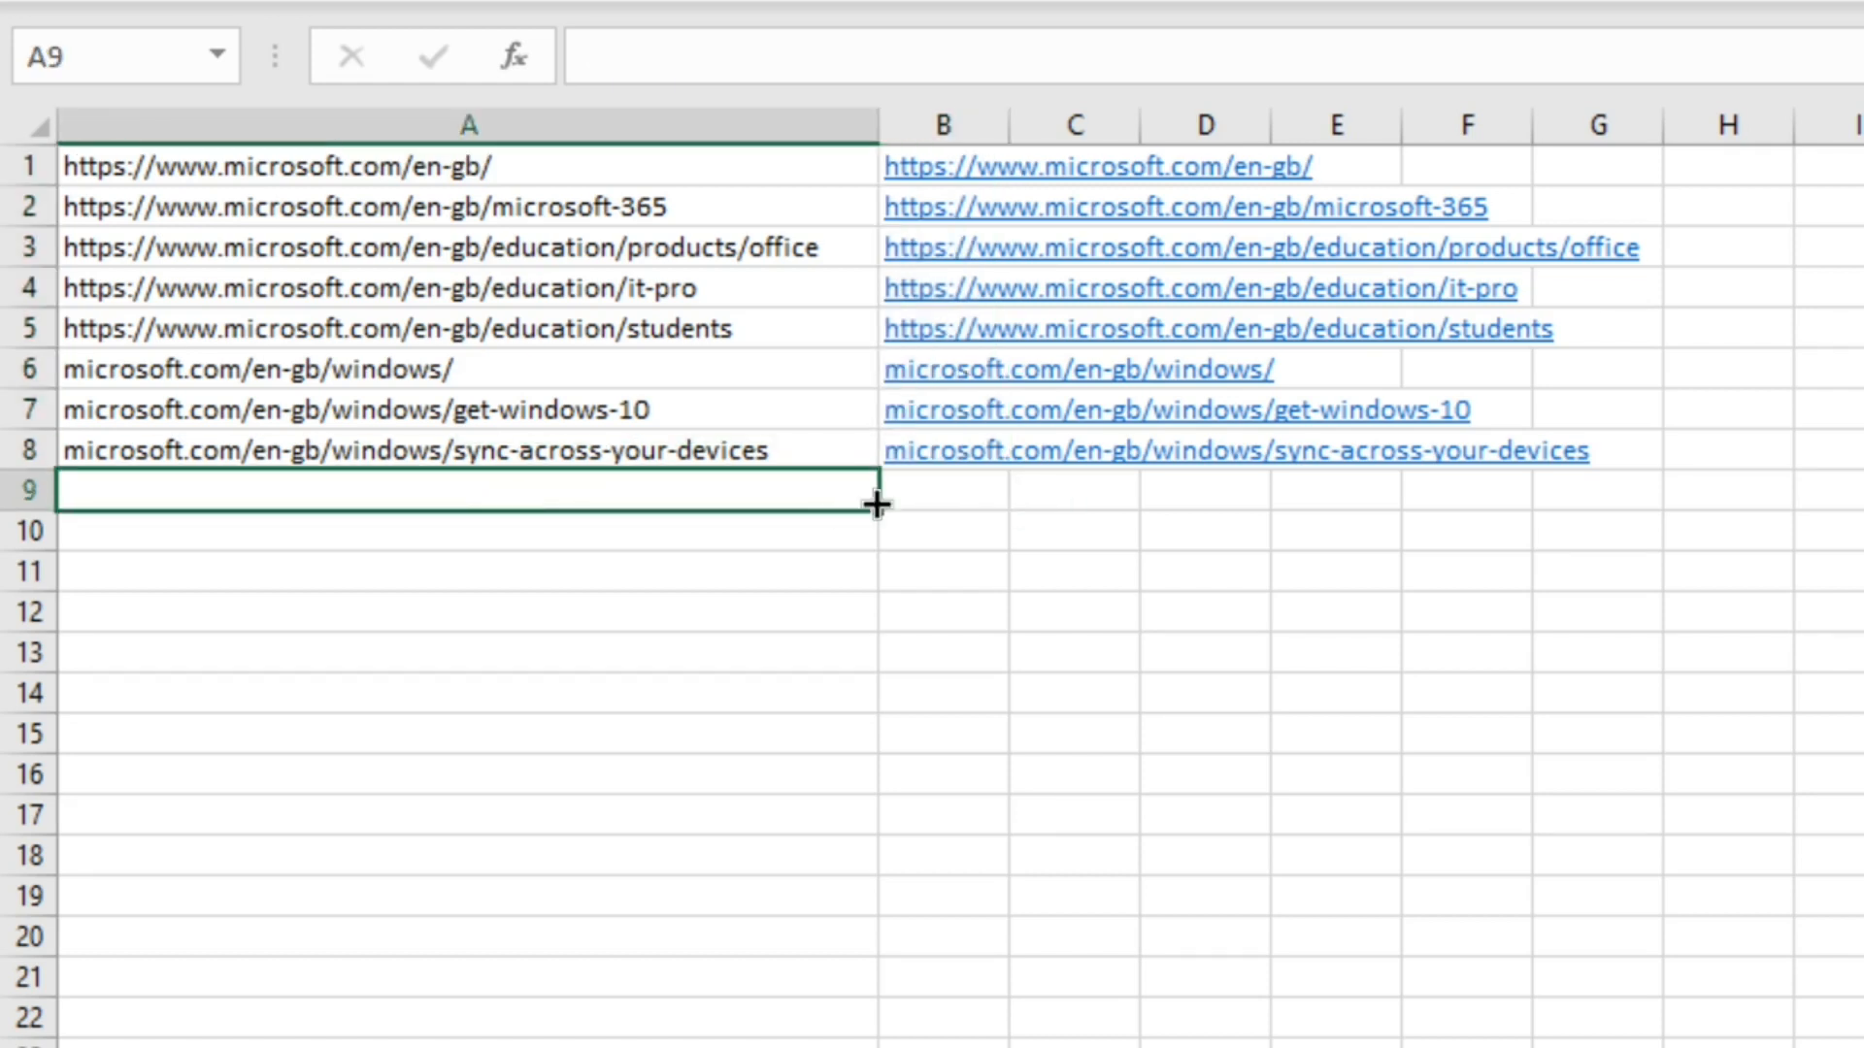
click(944, 369)
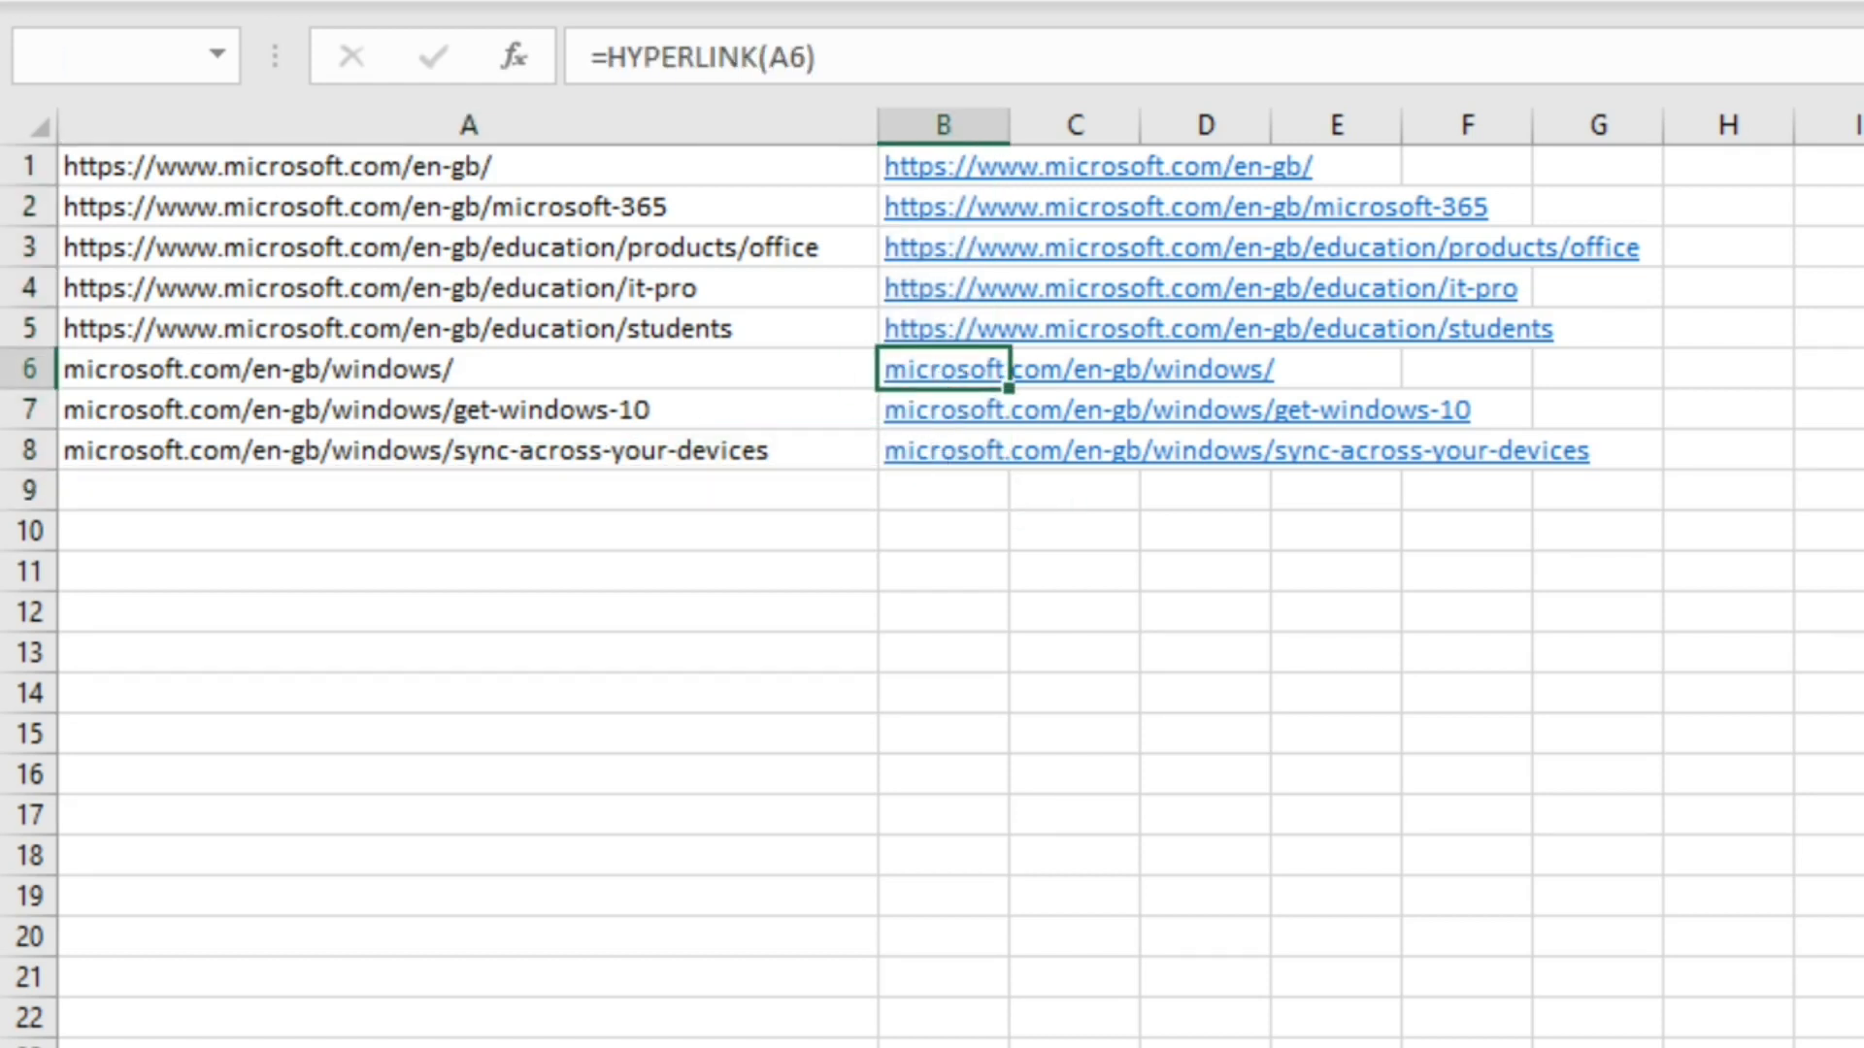
click(944, 369)
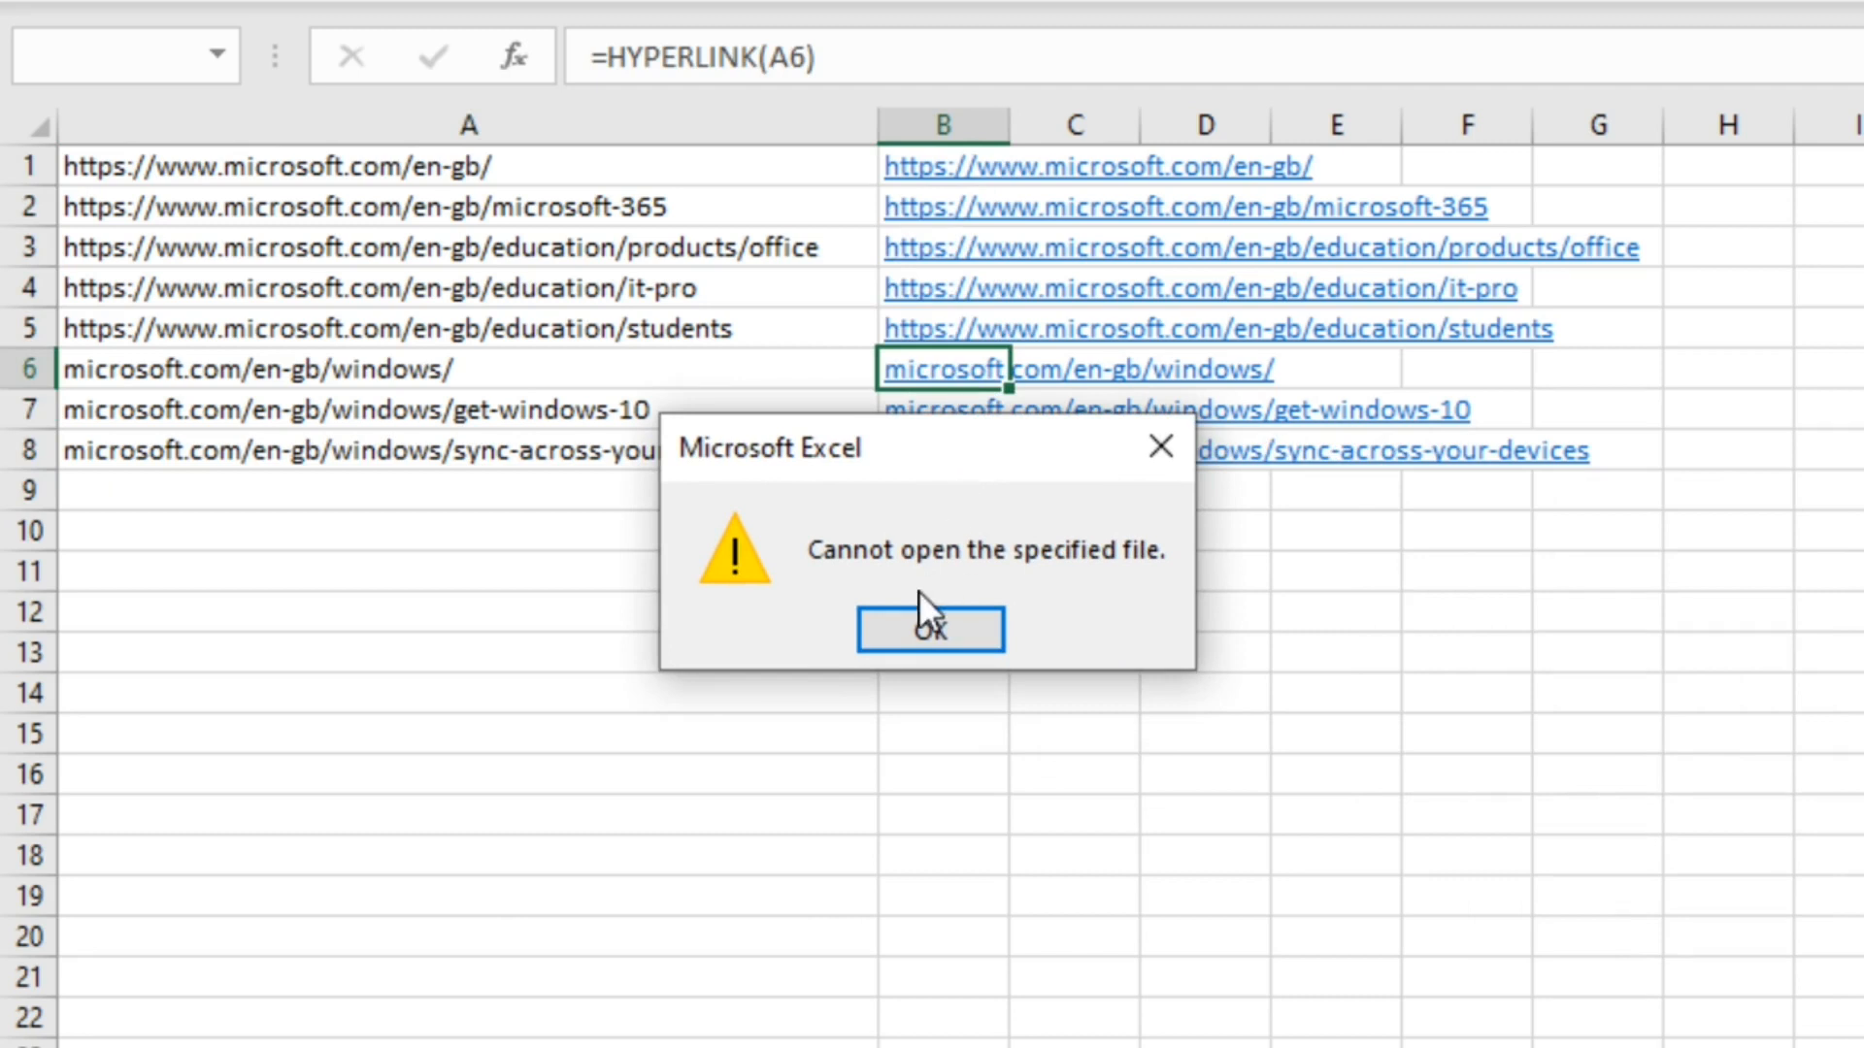
click(930, 627)
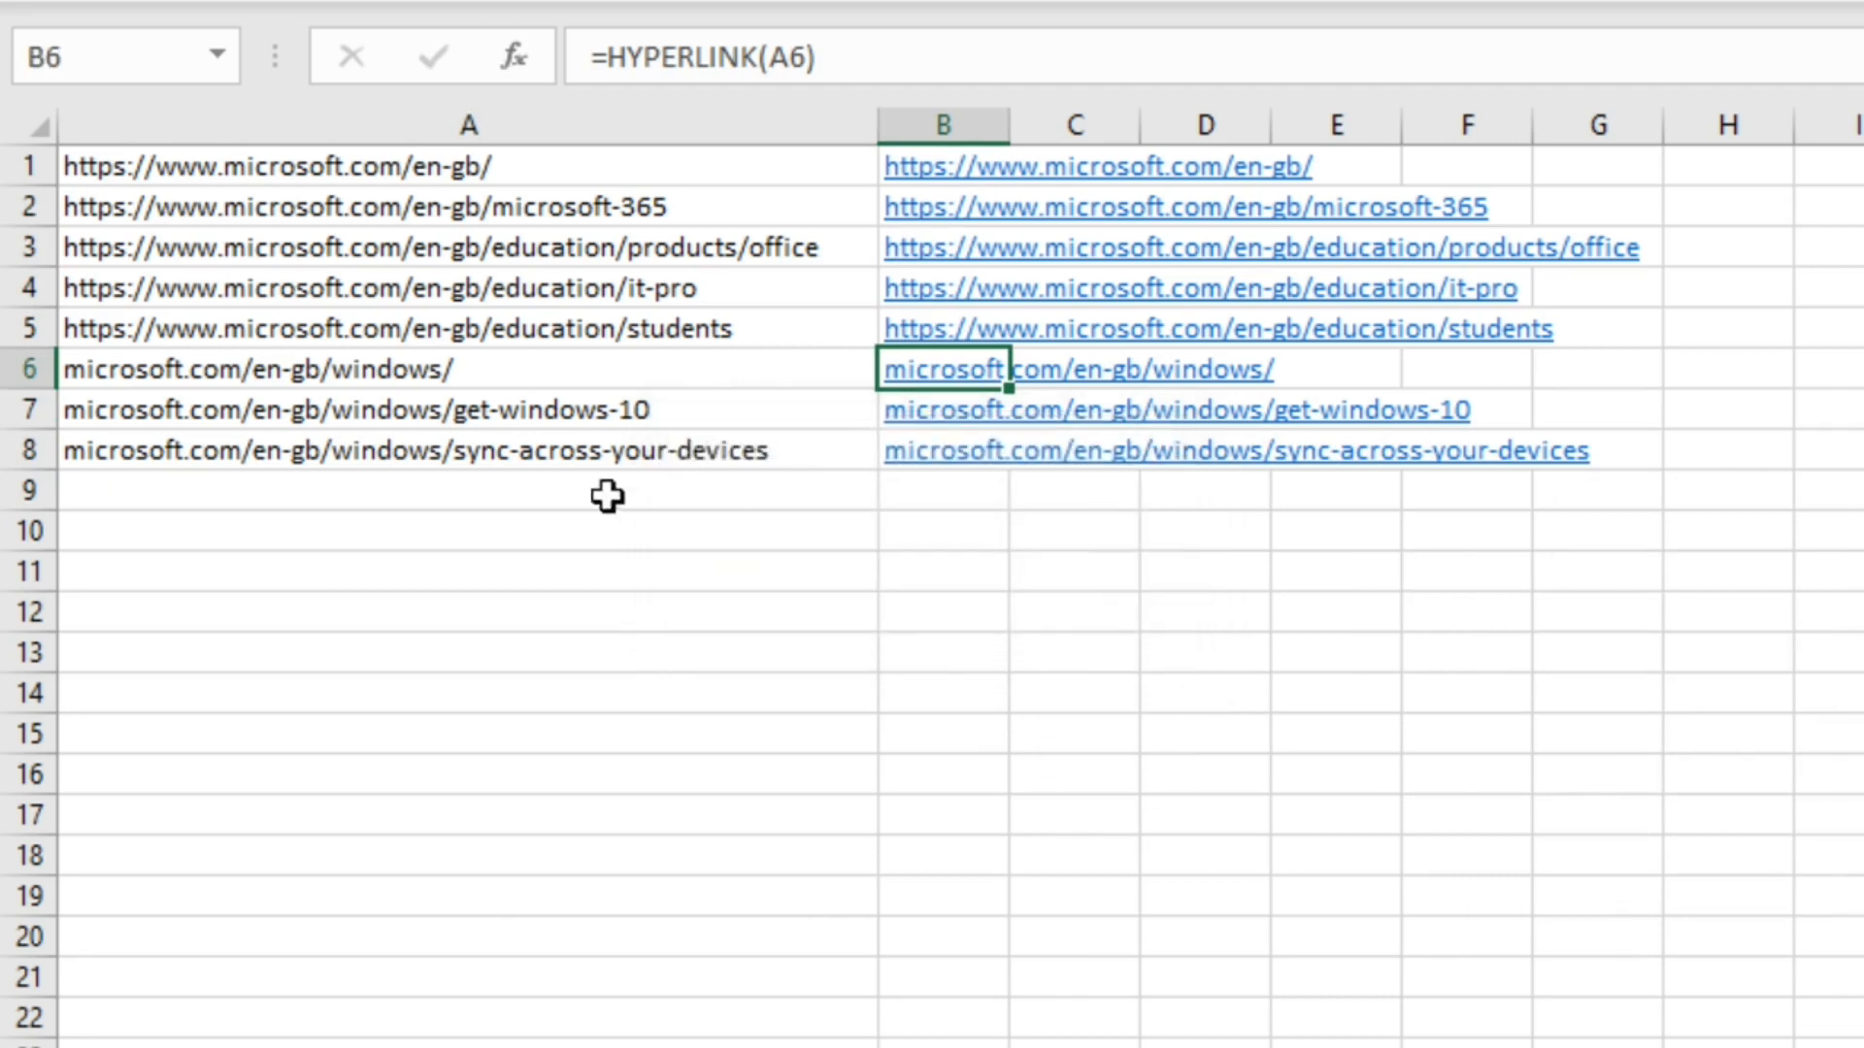
mouse_move(73, 369)
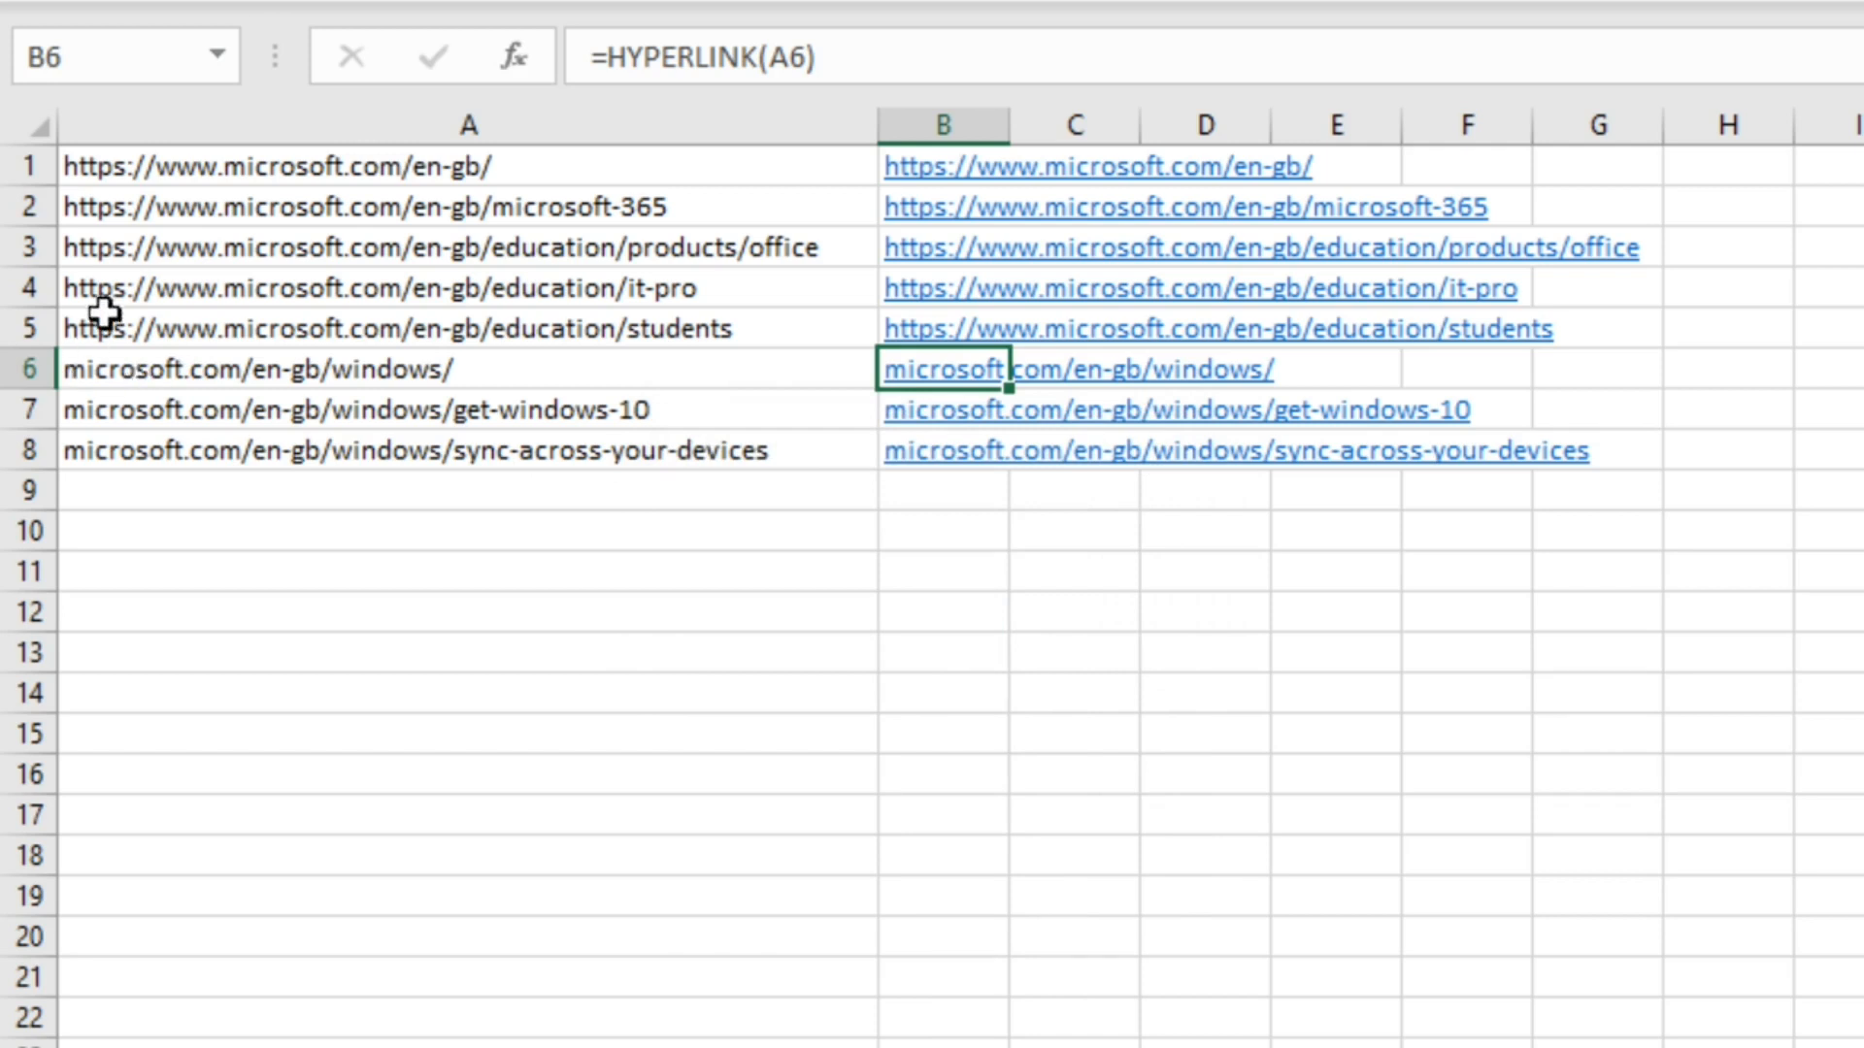
mouse_move(869, 404)
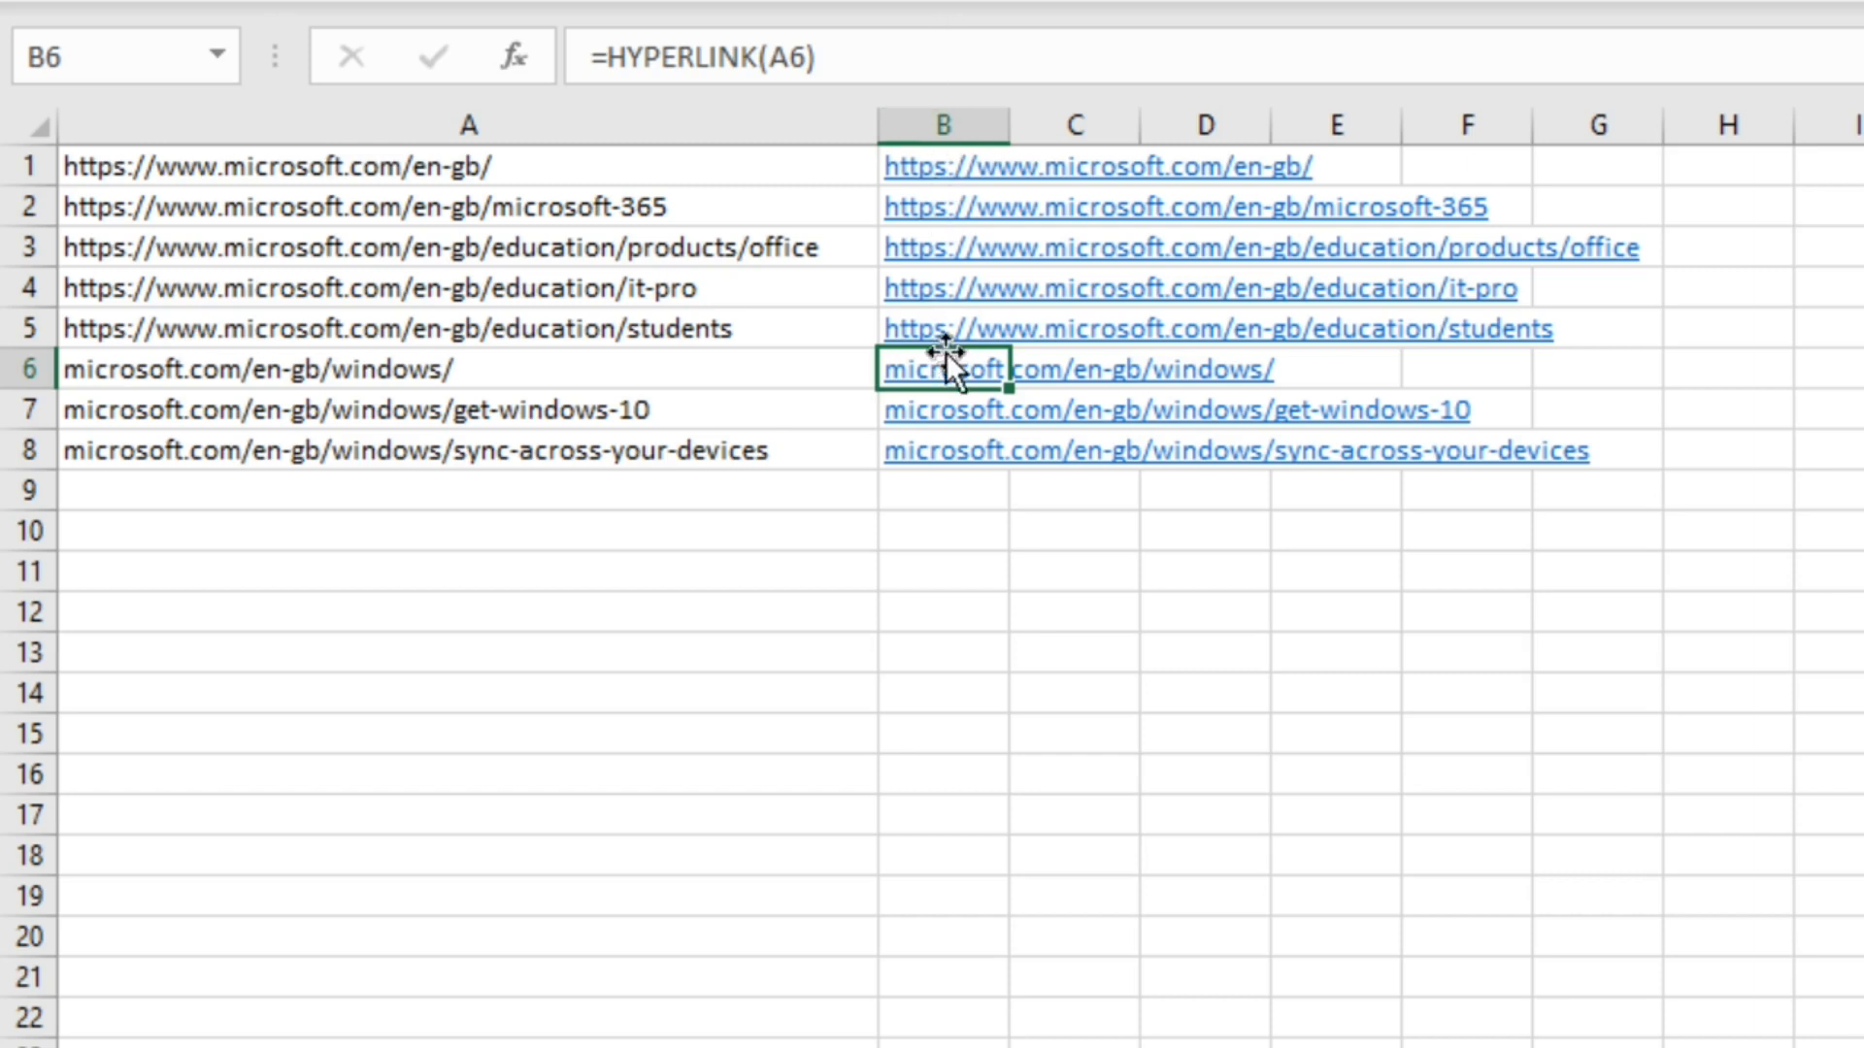
click(943, 124)
text(=)
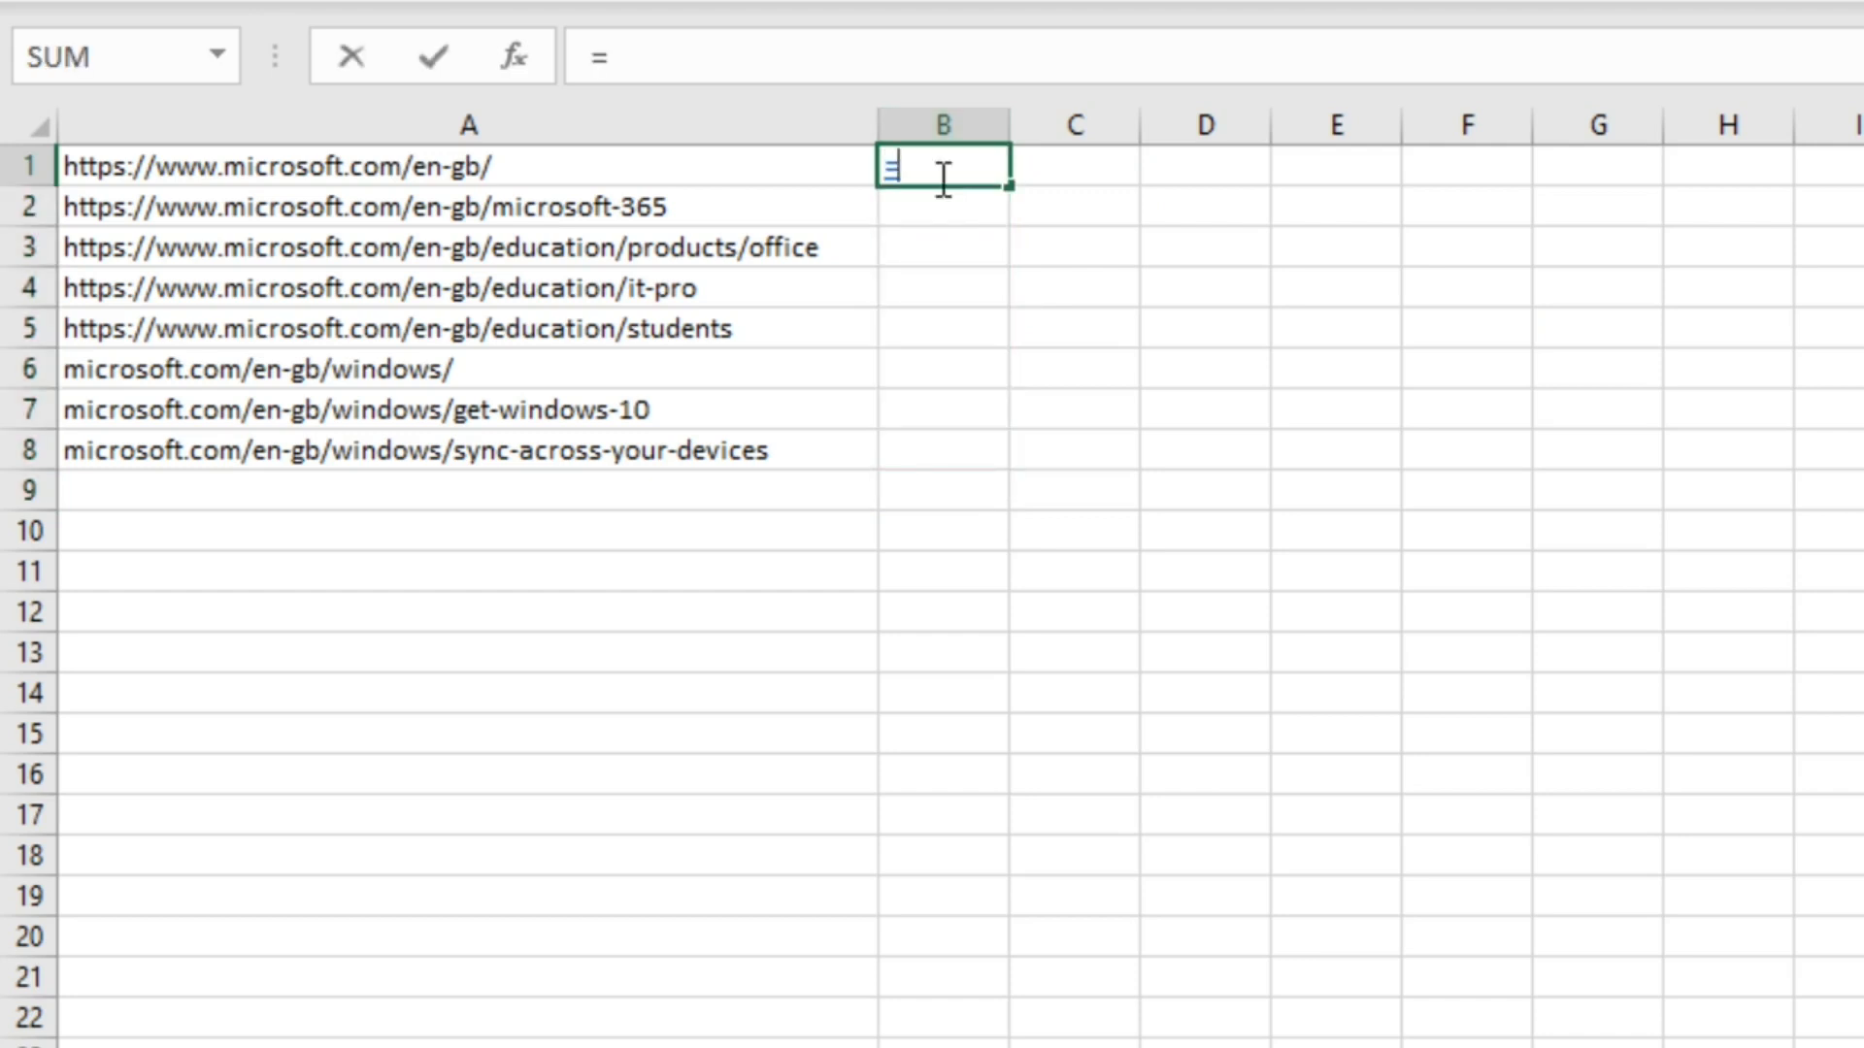
Build a HYPERLINK formula in B1 linking to A1 with the friendly name "Microsoft".
text(HYPERLINK()
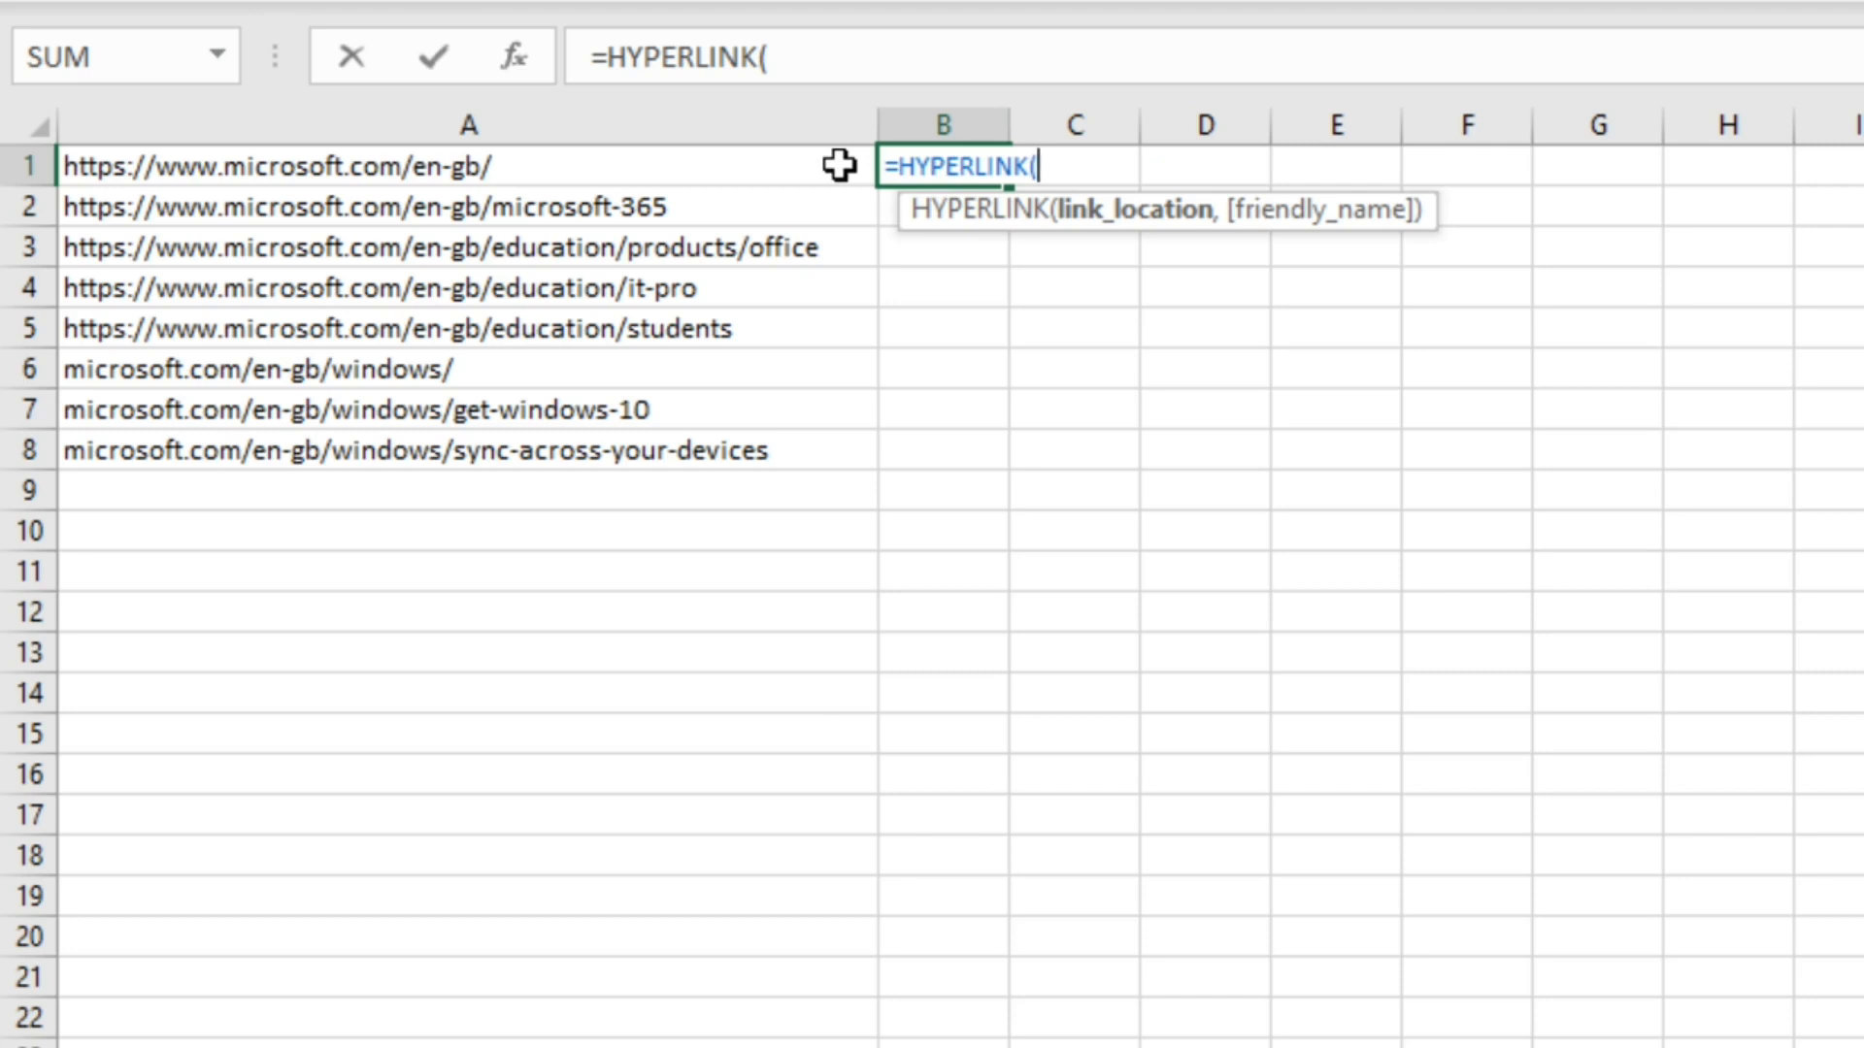
click(468, 163)
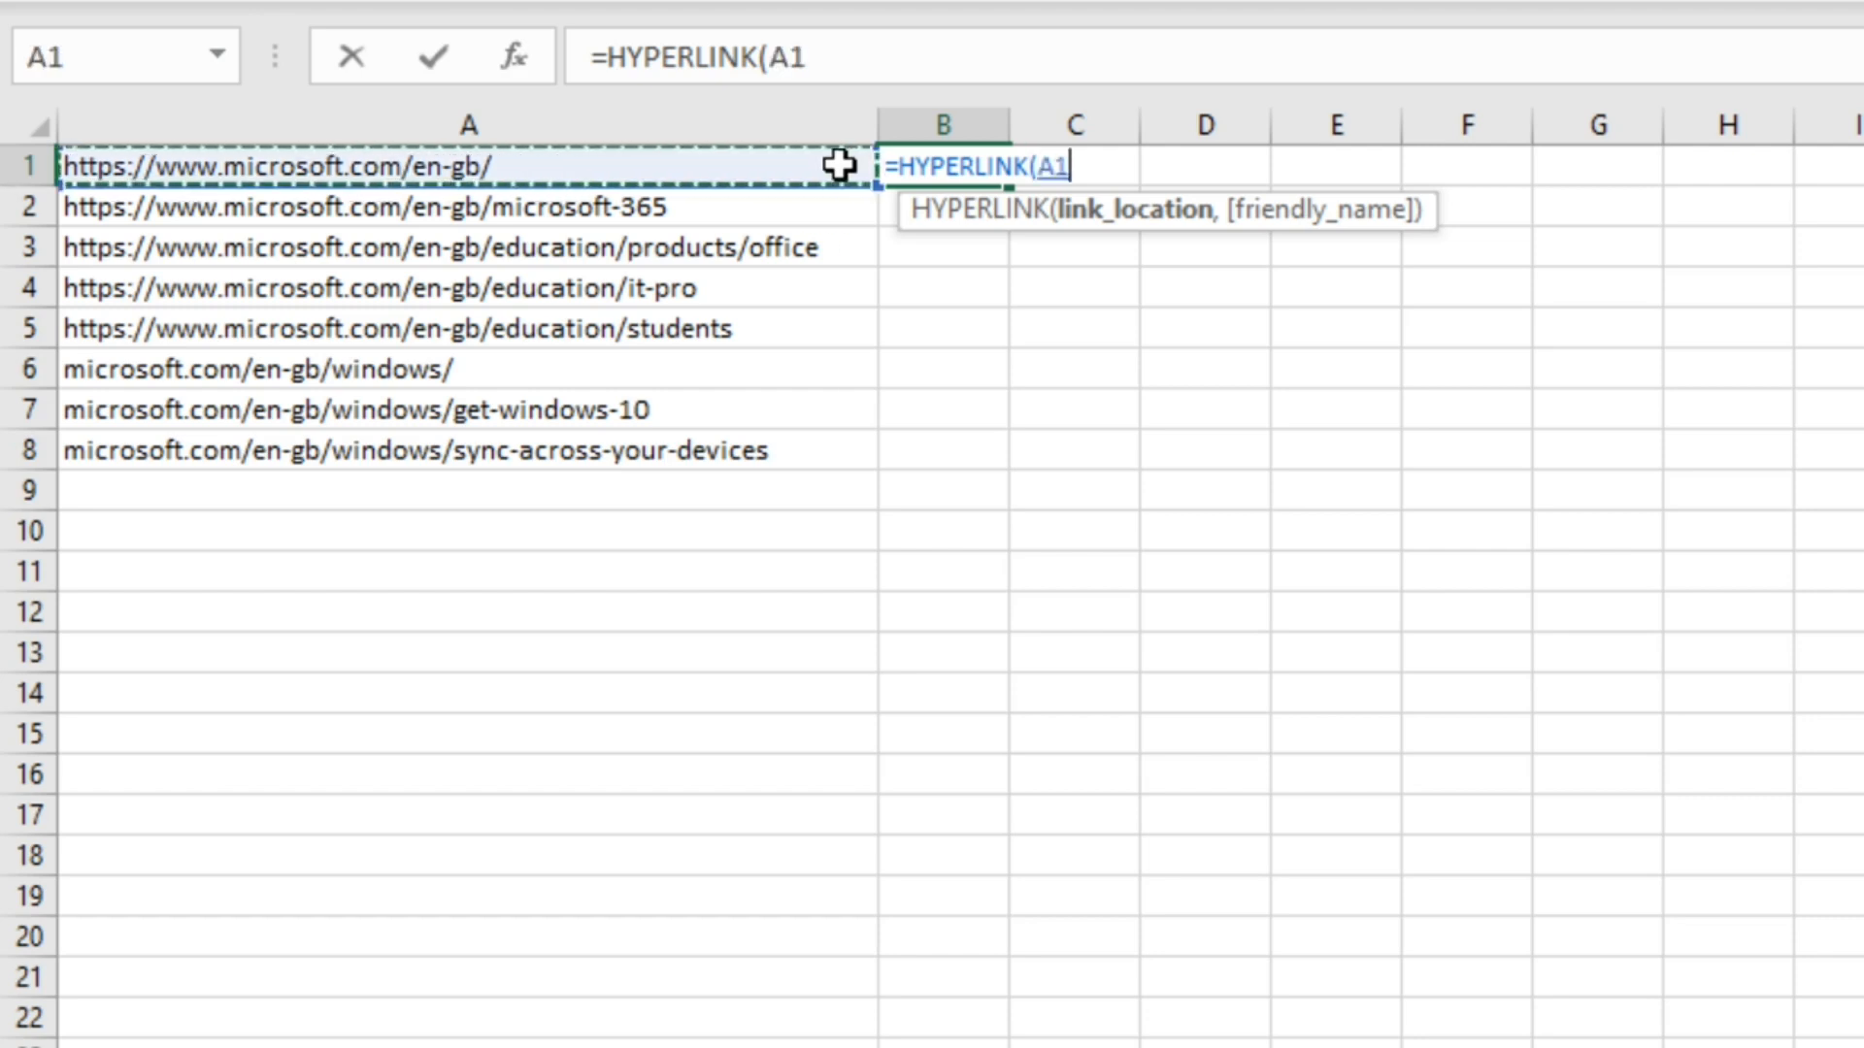
text(,)
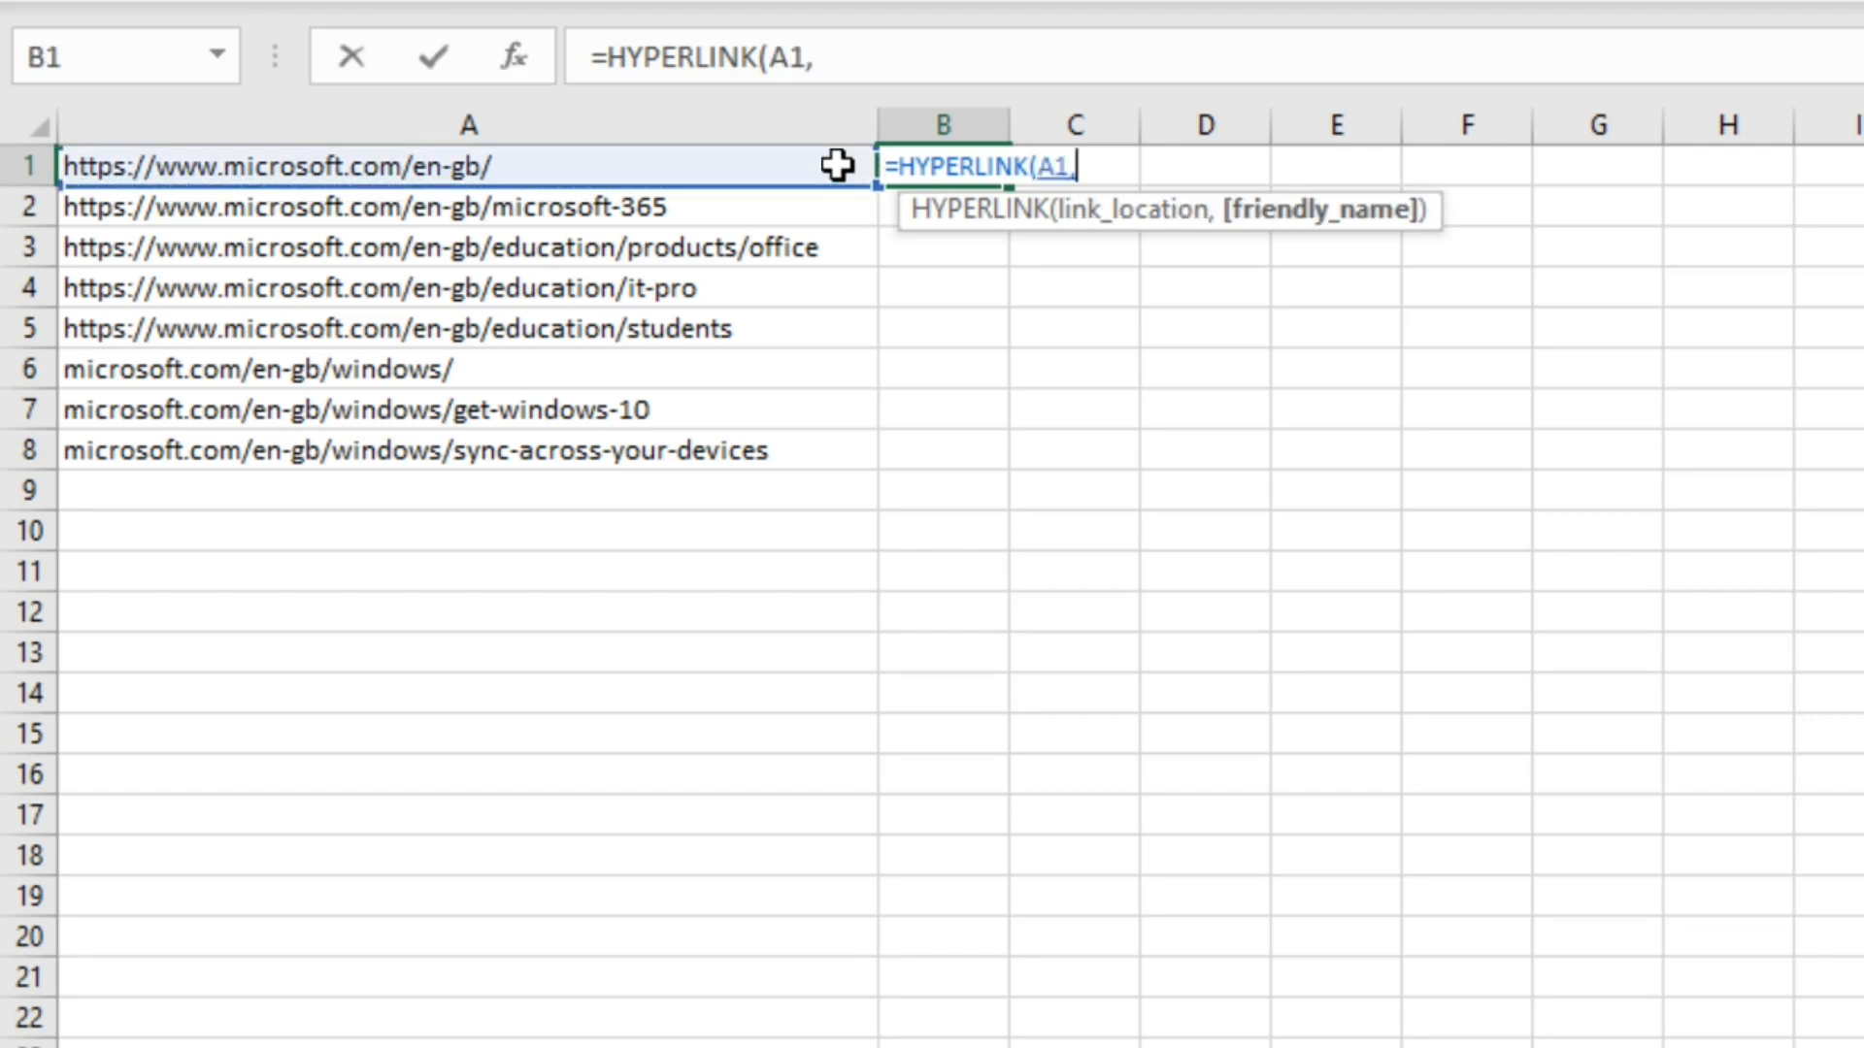
text(")
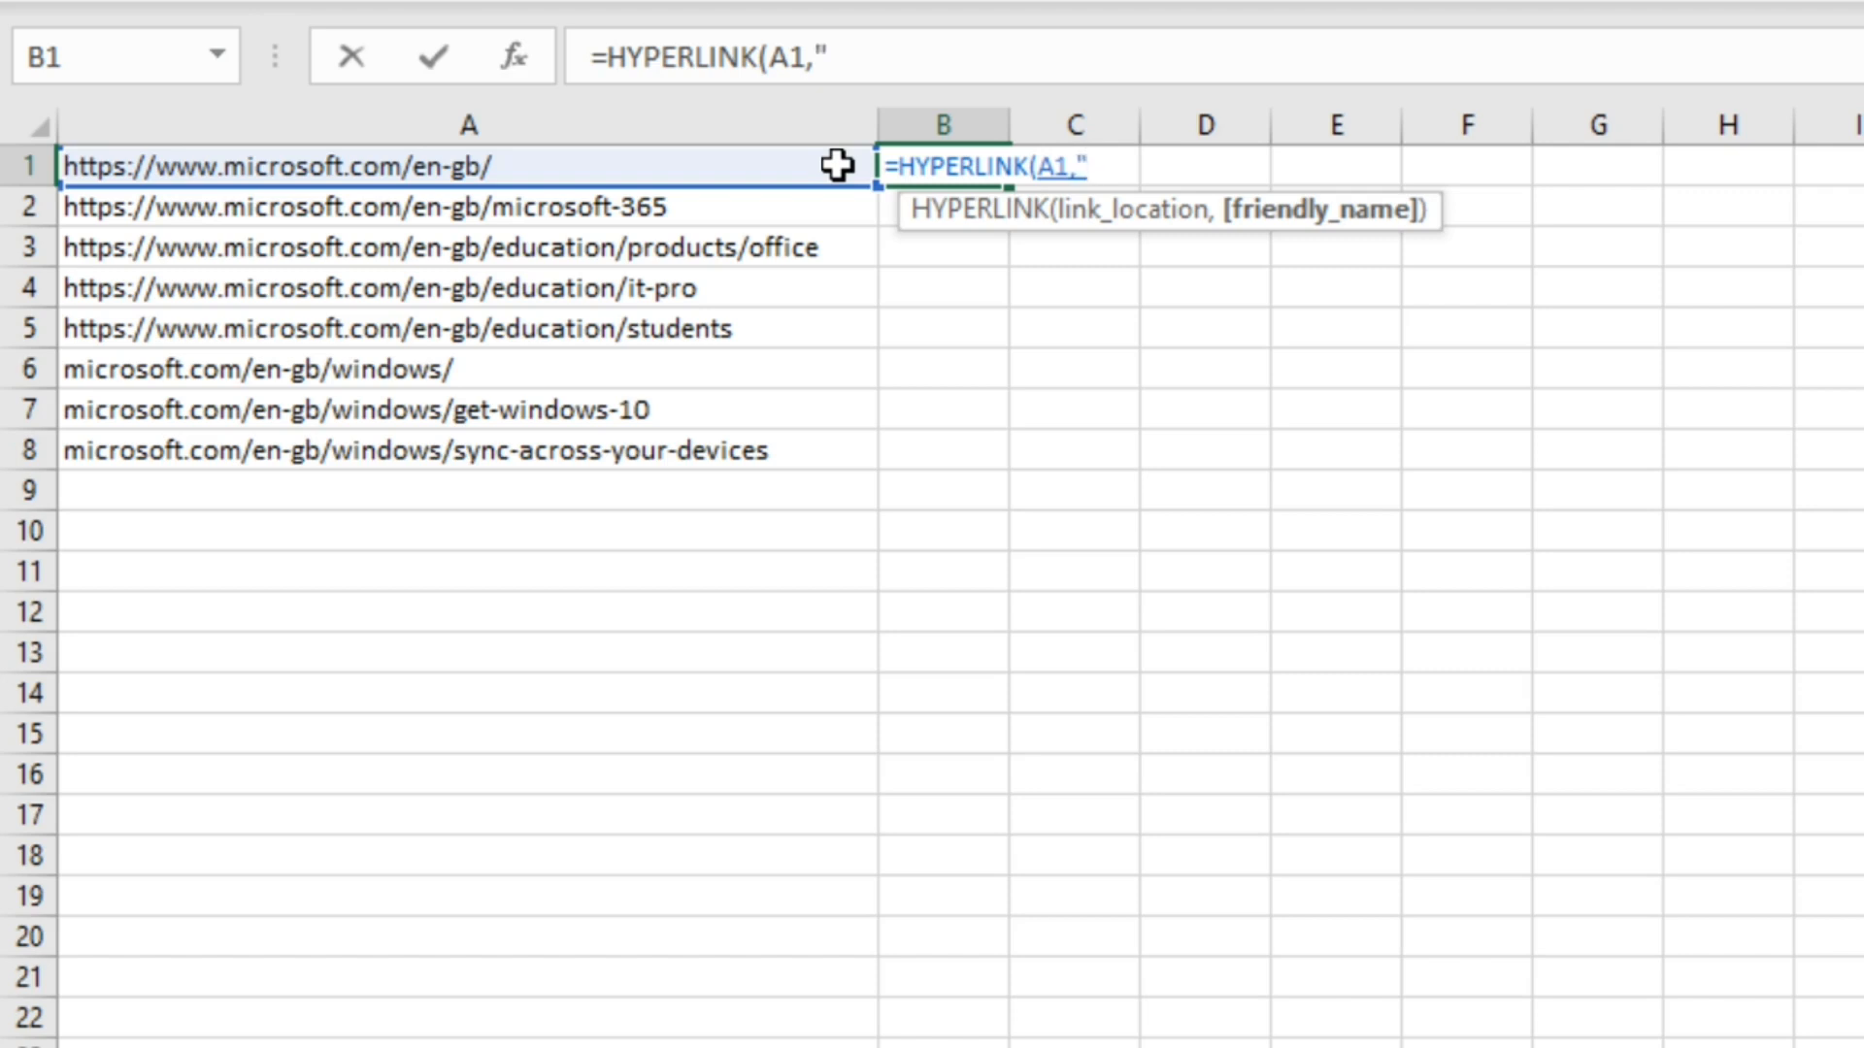
text(Micro)
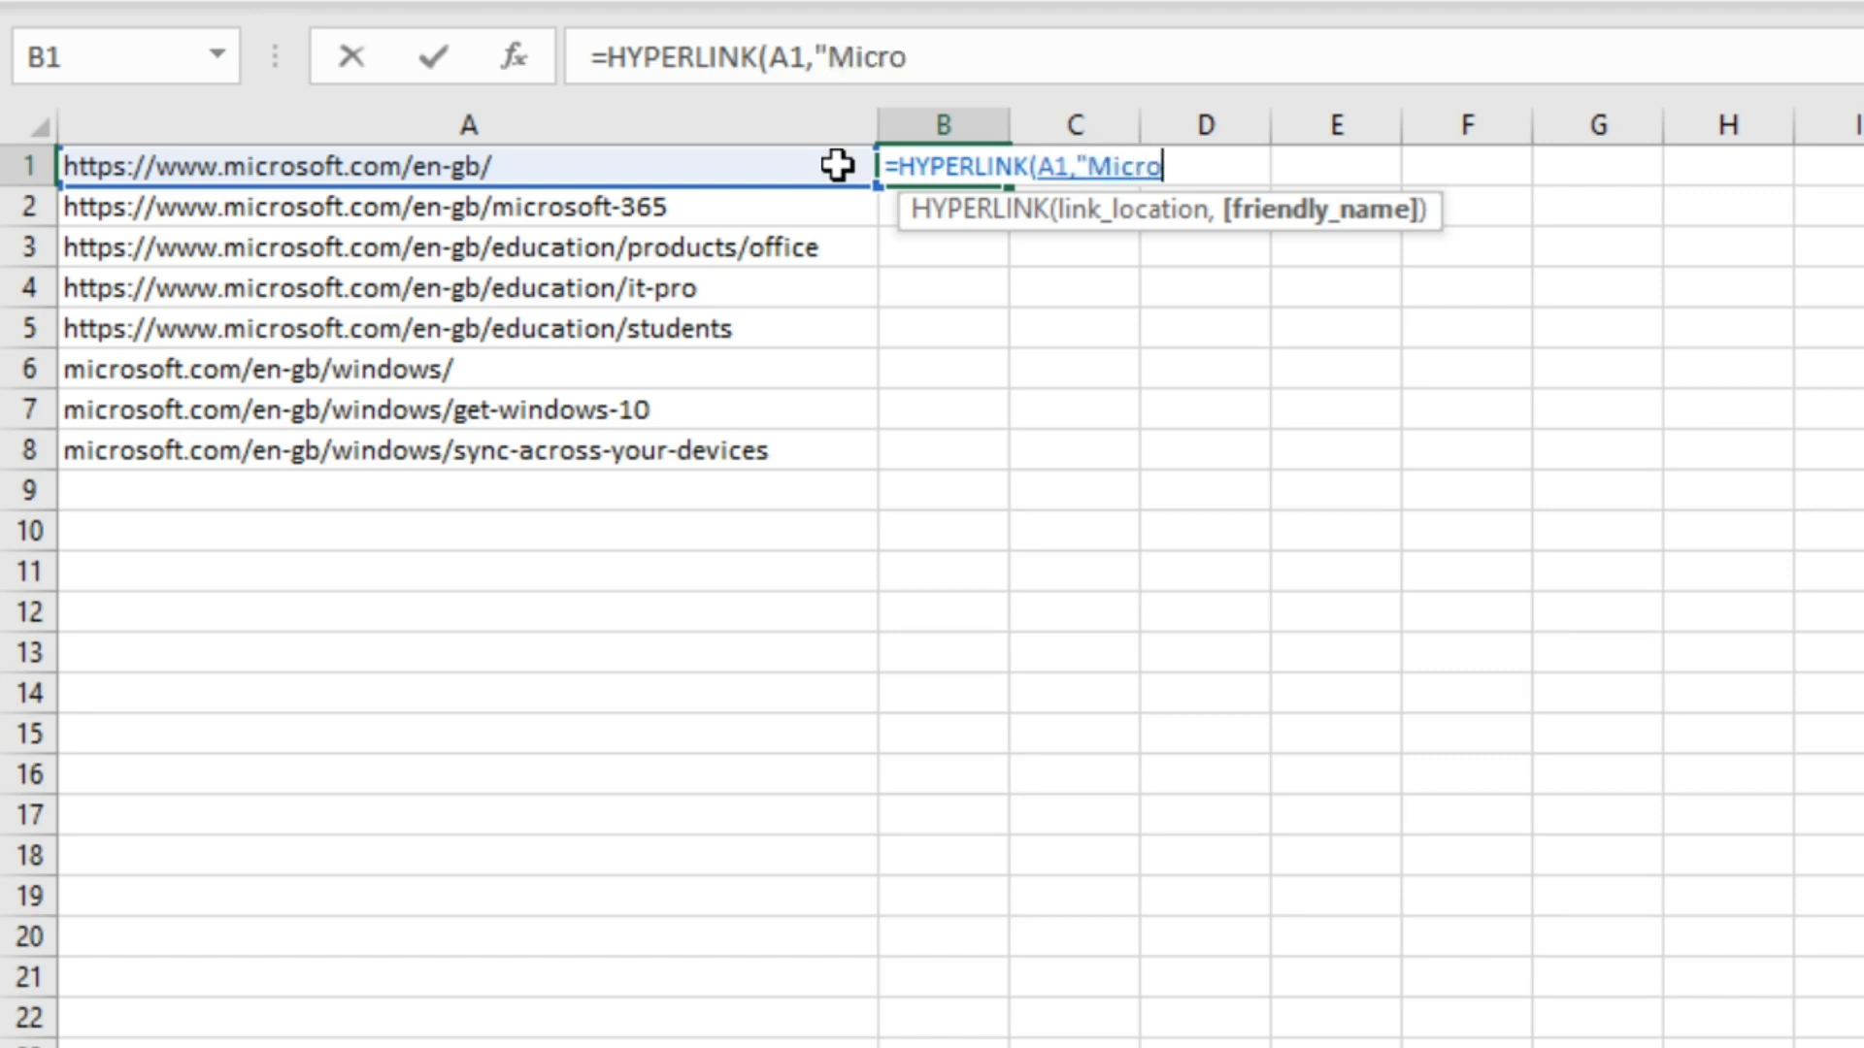
text(soft")
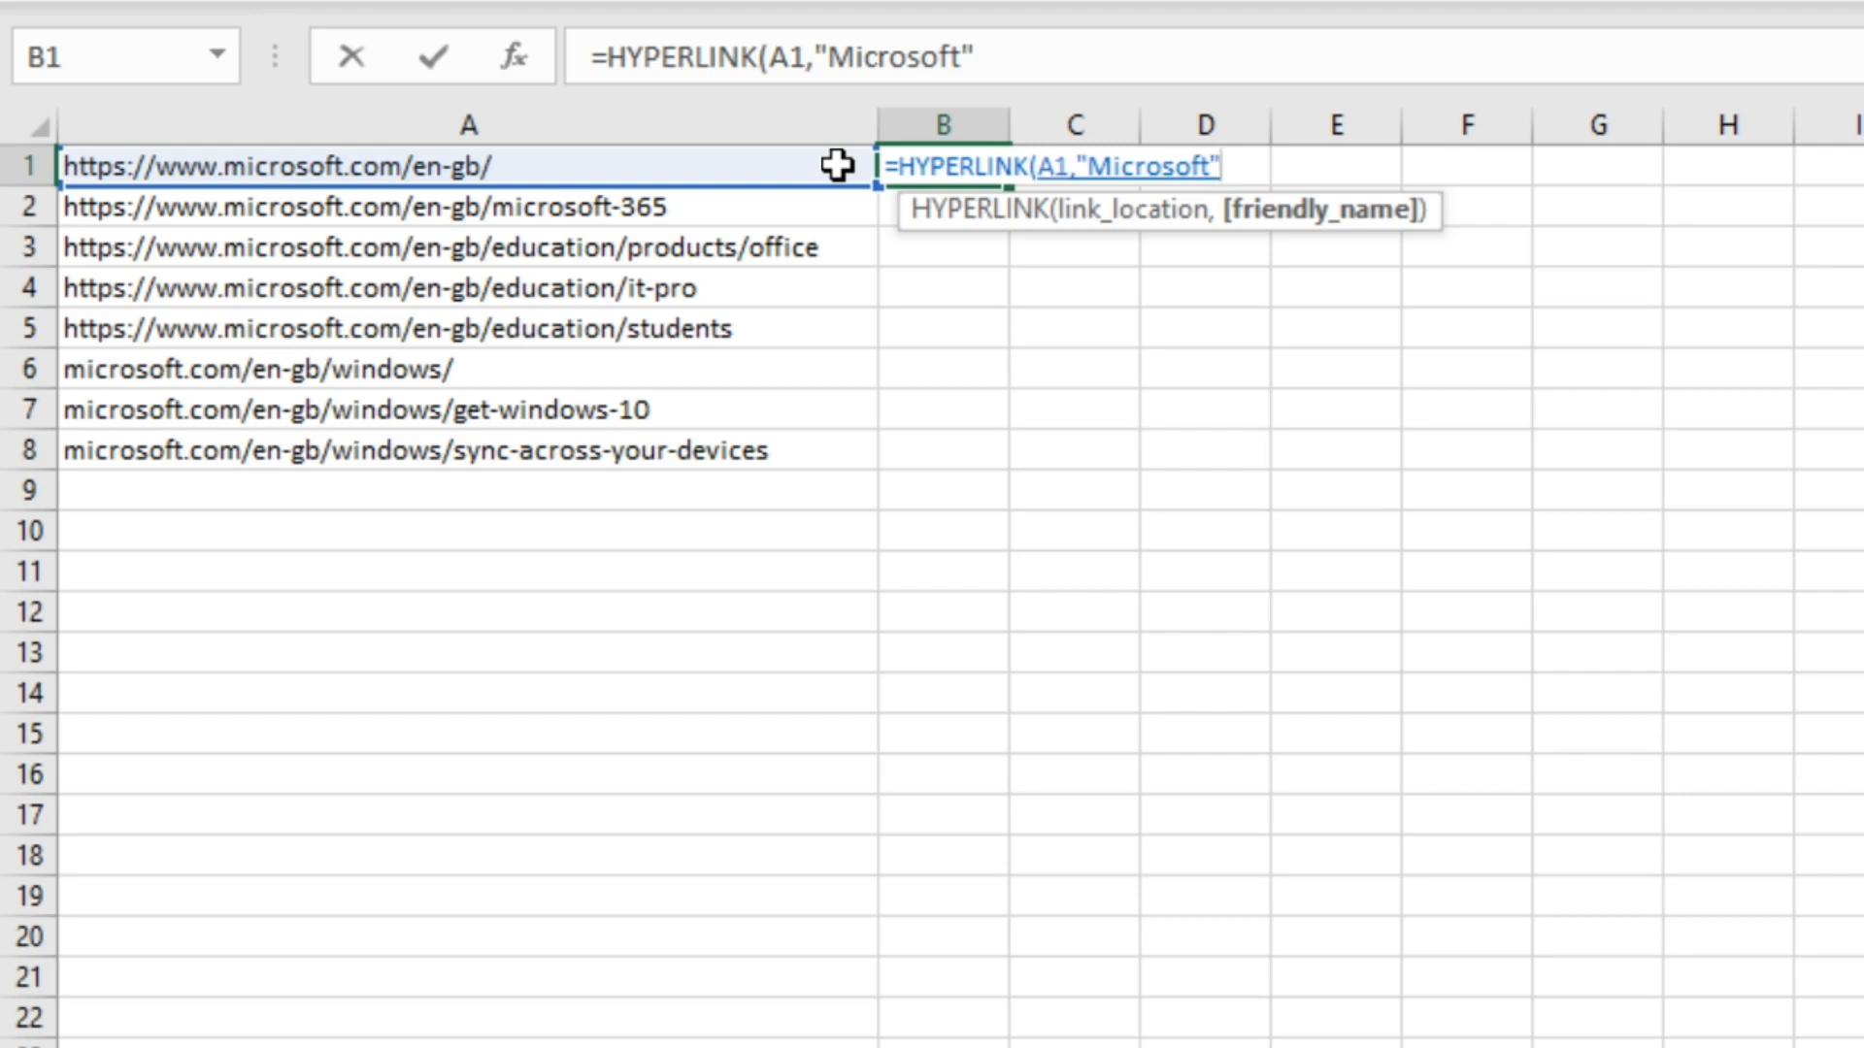